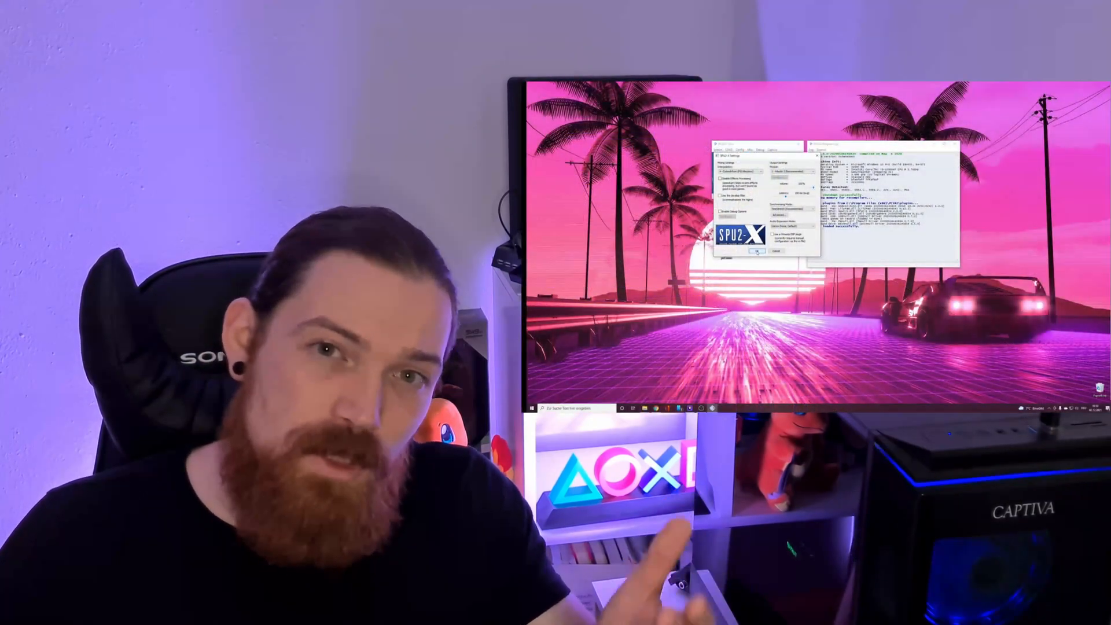
Navigate the PCSX2 site's Download menu to the Windows releases page with the 1.6.0 installer
click(742, 149)
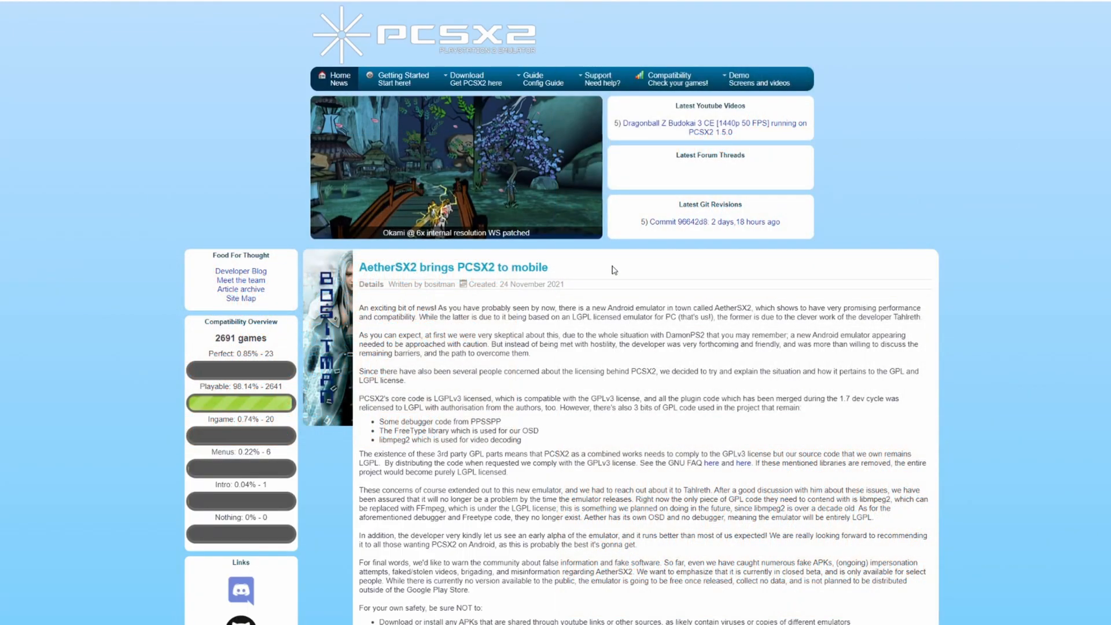
mouse_move(371, 156)
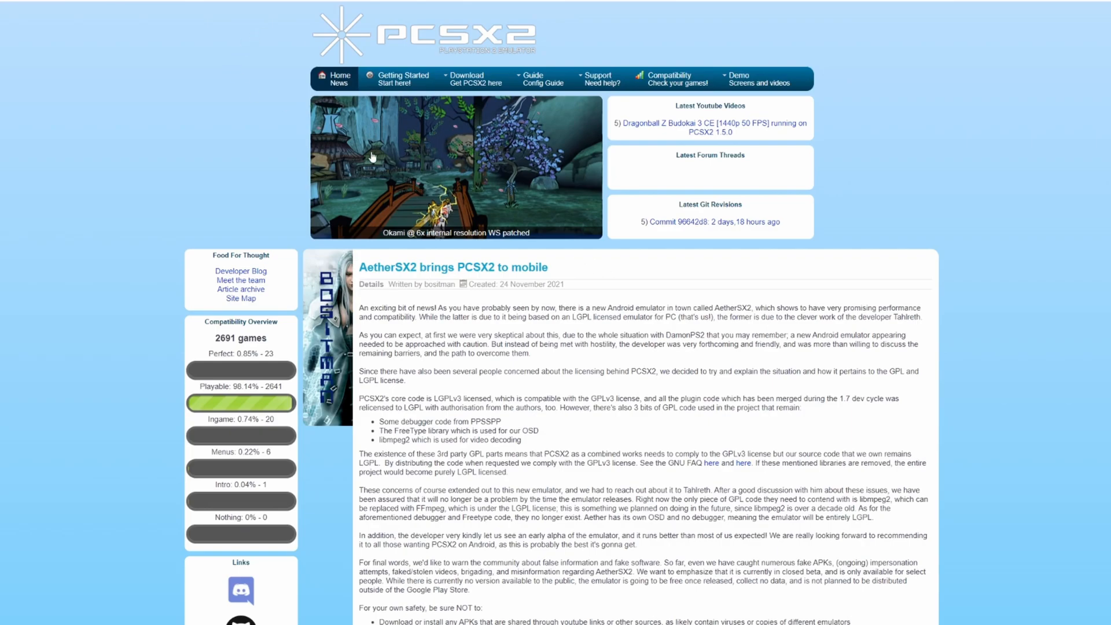
mouse_move(255, 160)
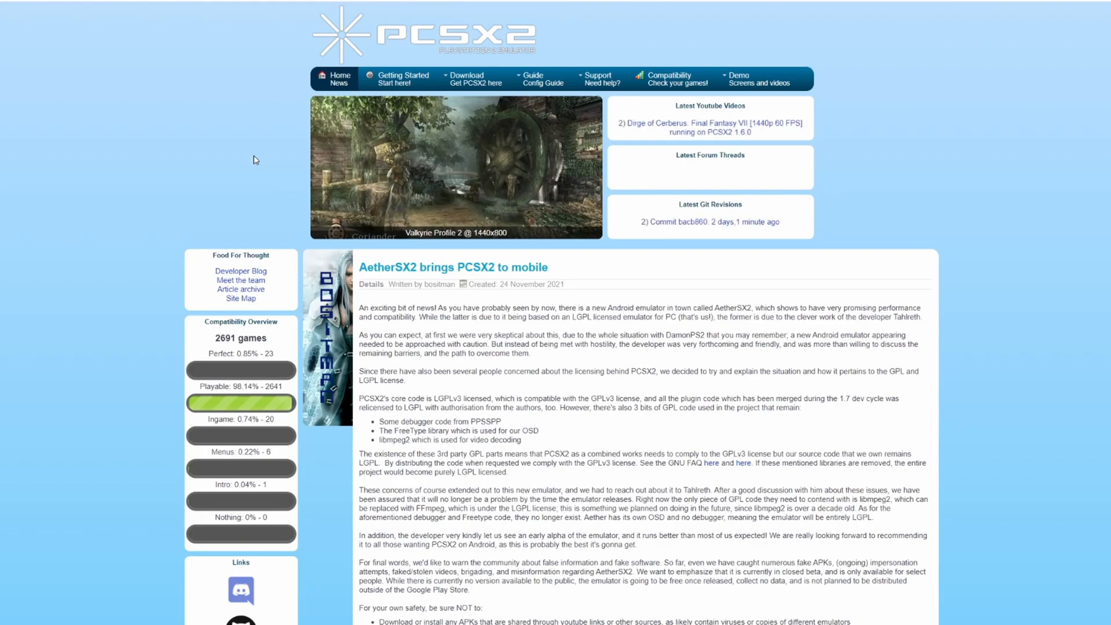
mouse_move(257, 129)
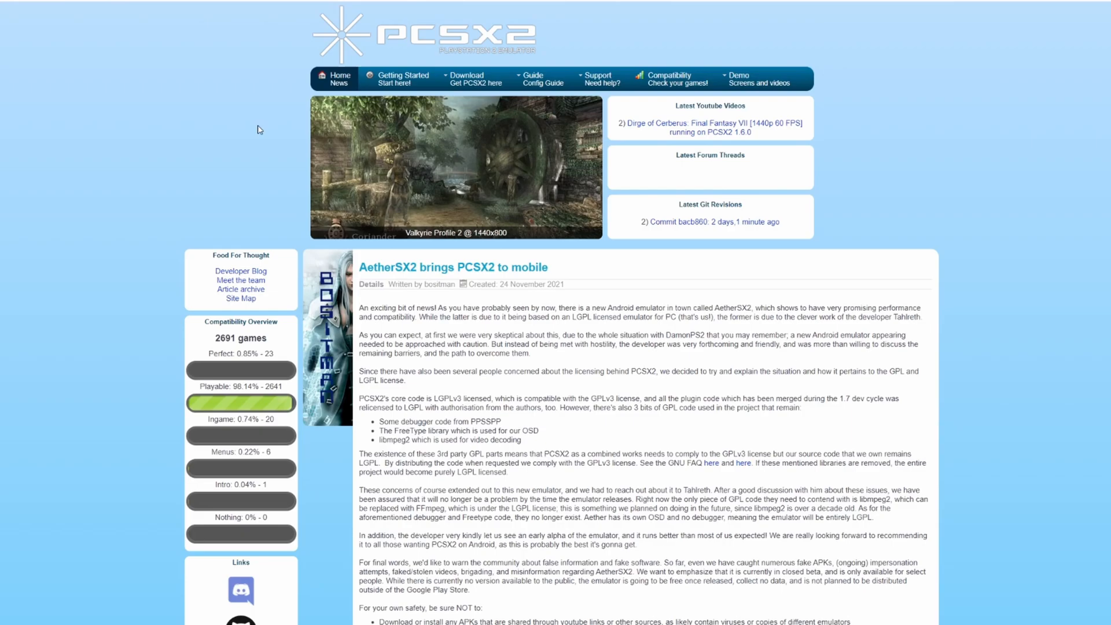
click(466, 78)
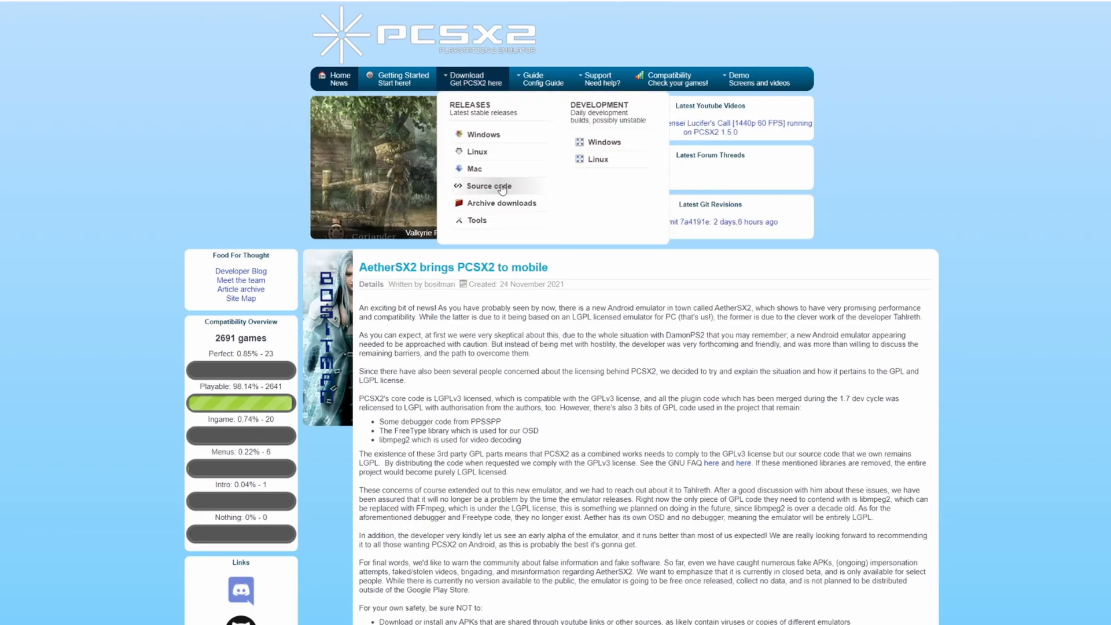
mouse_move(484, 134)
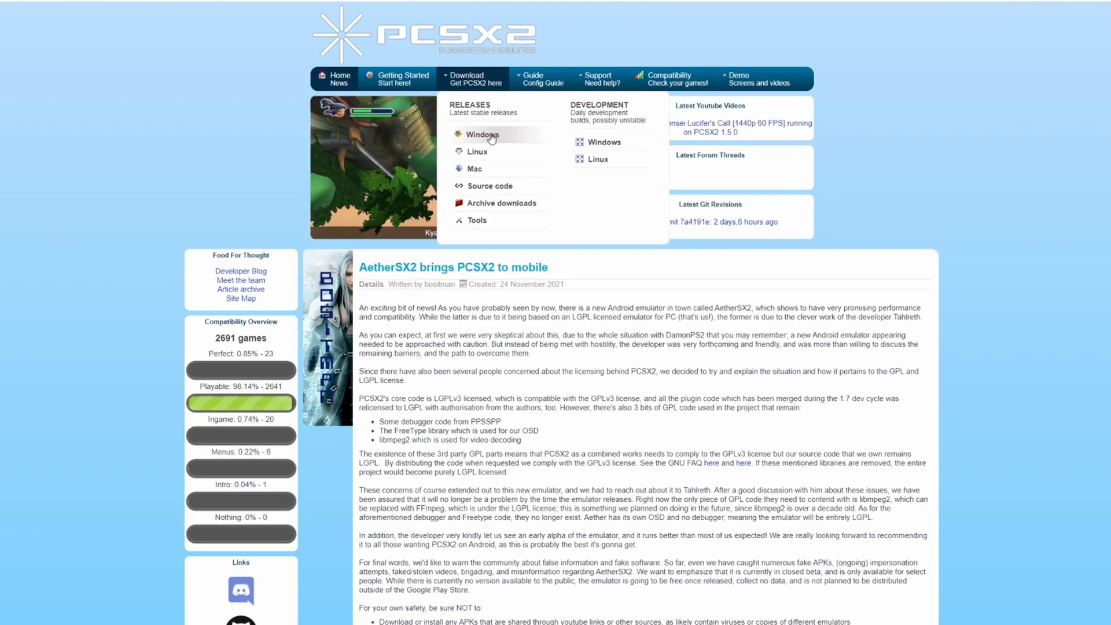
click(484, 134)
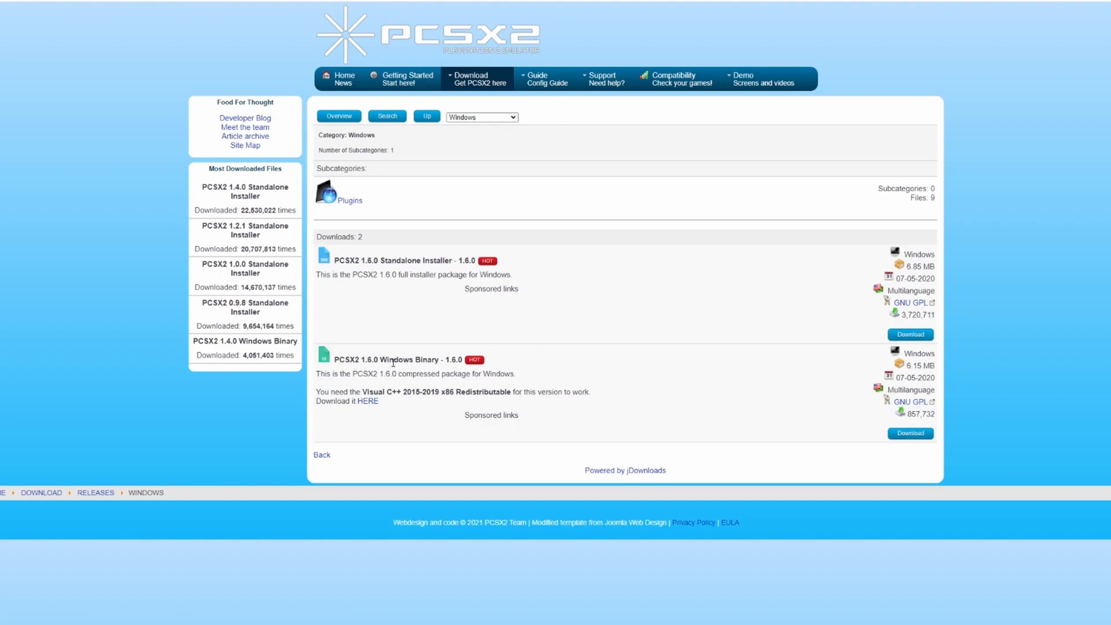
mouse_move(443, 318)
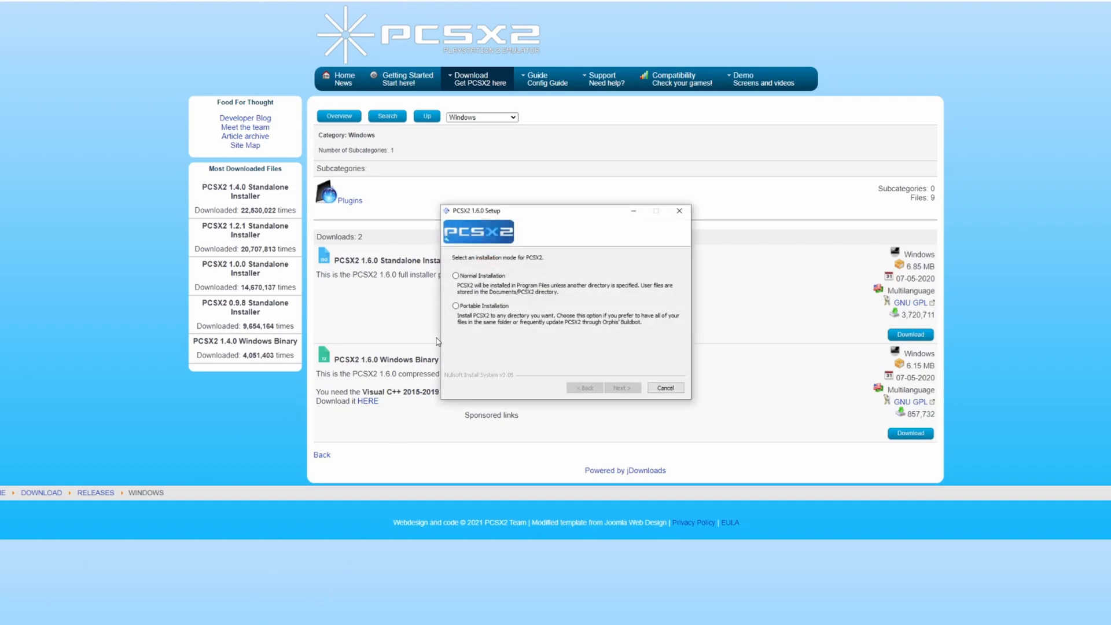
Install PCSX2 1.6.0 with Normal Installation, default components and default destination folder
click(619, 387)
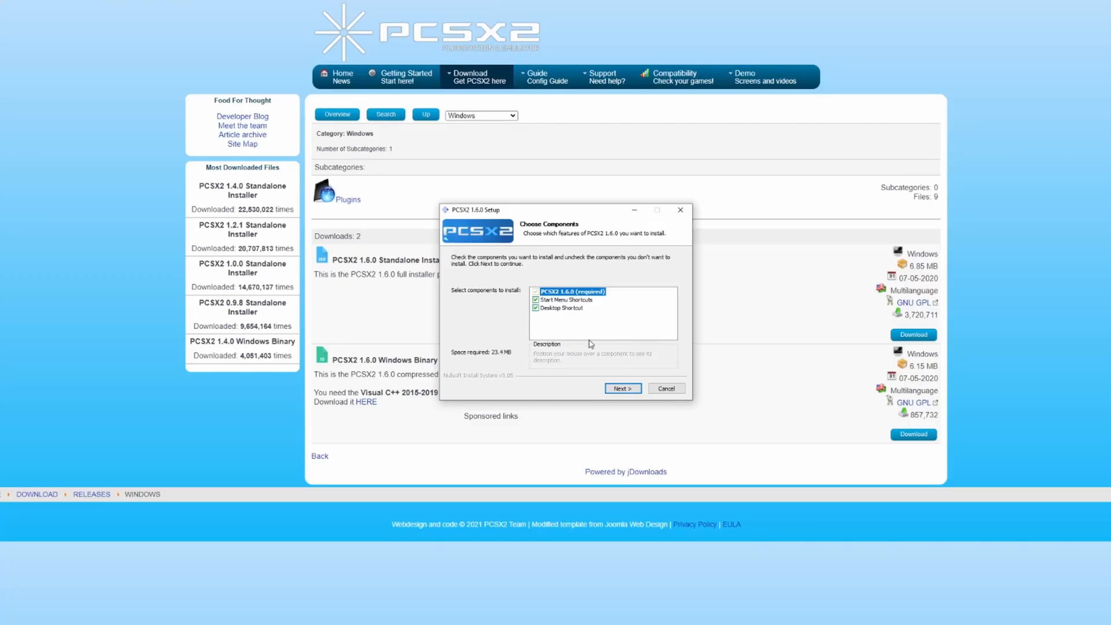
click(623, 388)
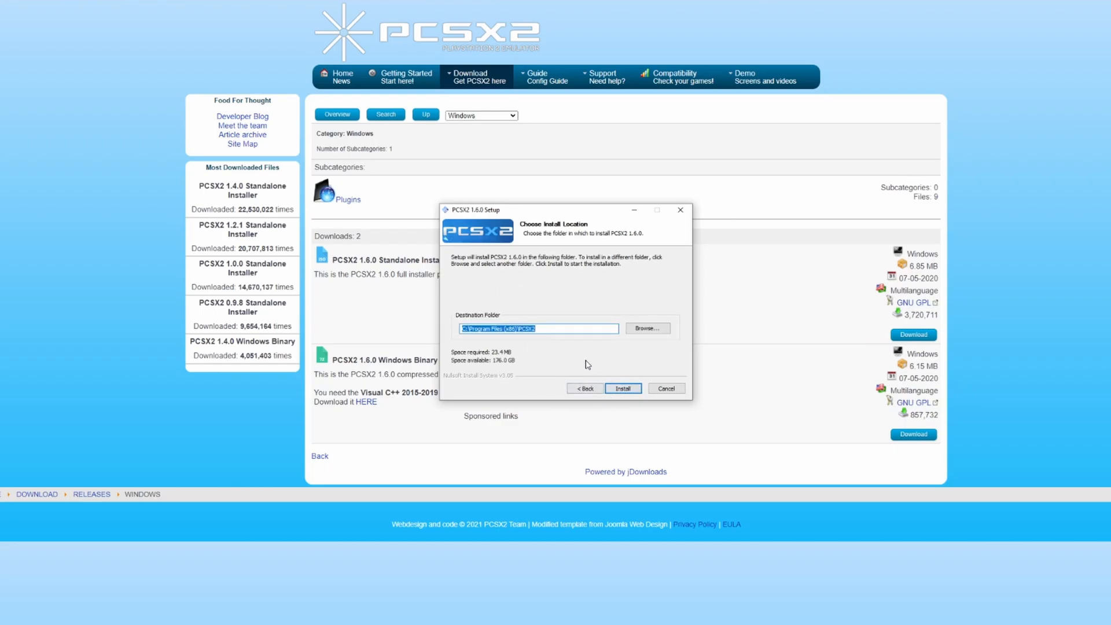
click(623, 387)
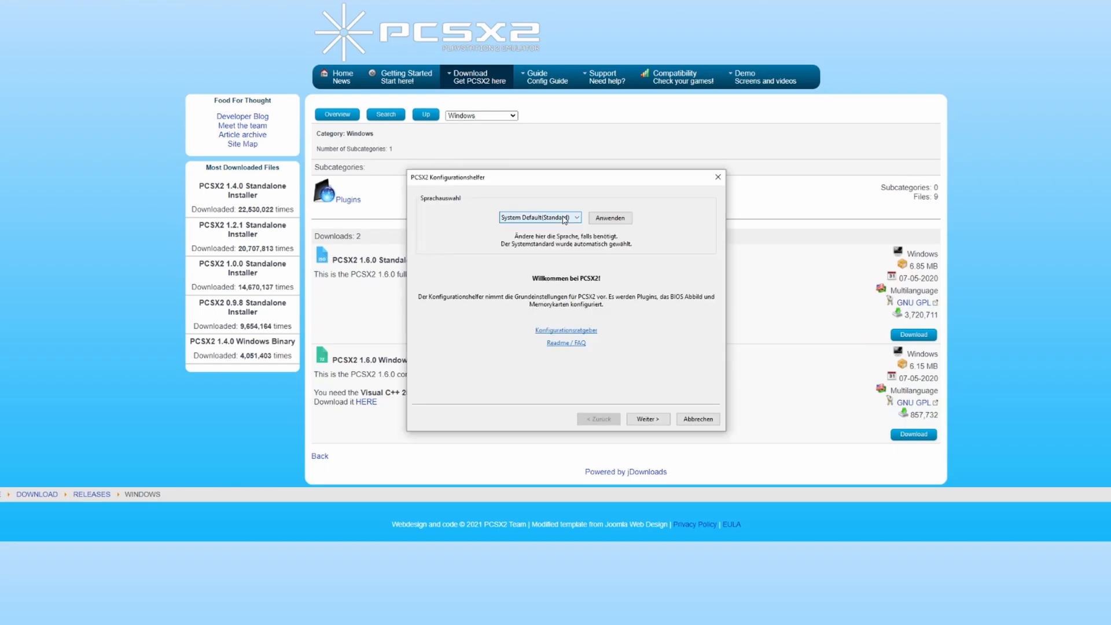
Set the wizard language to English (U.S.), apply it and continue to the plugin page
click(540, 216)
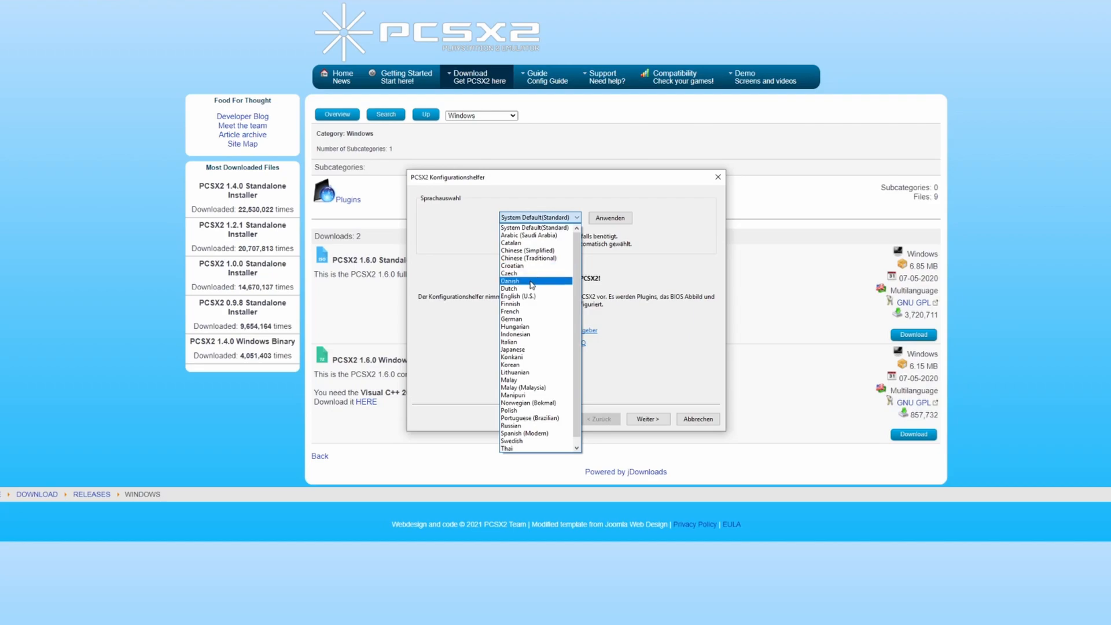
mouse_move(544, 235)
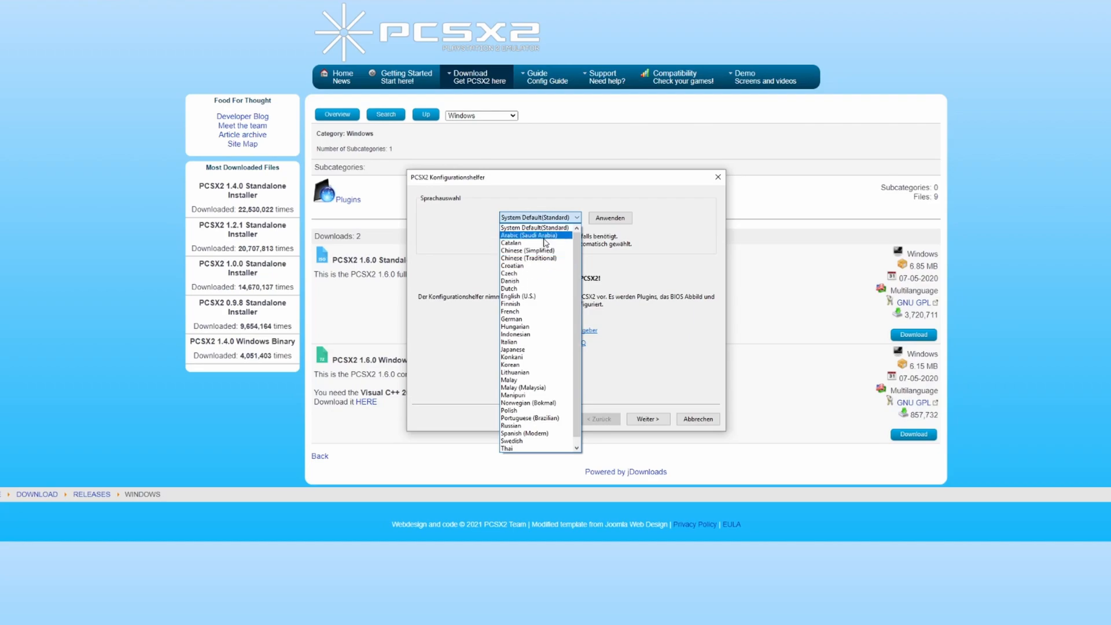
mouse_move(535, 296)
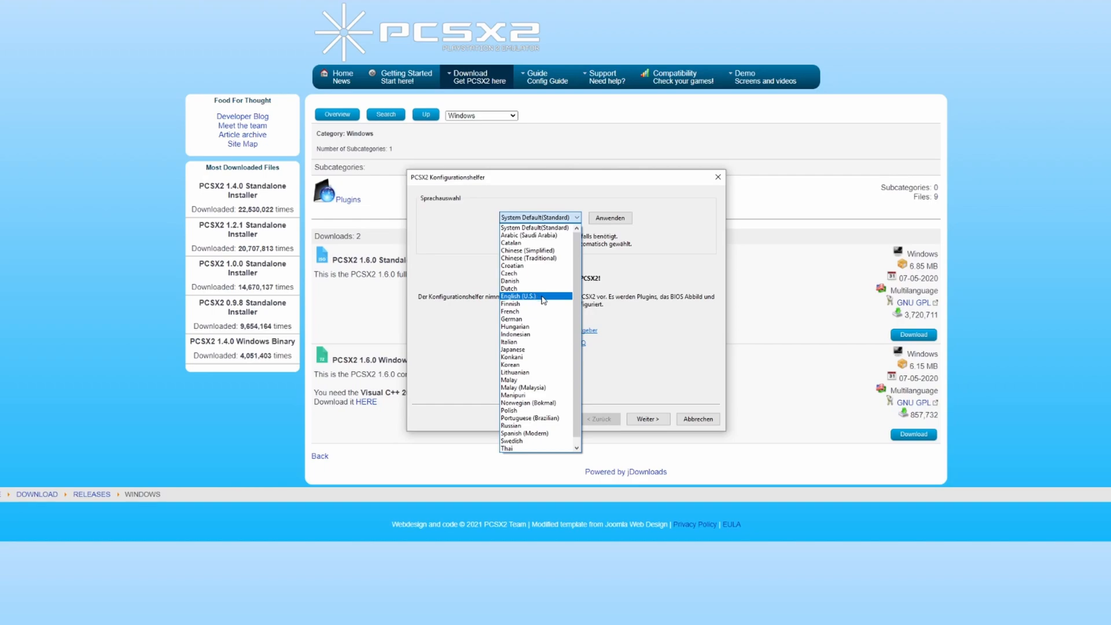
click(518, 296)
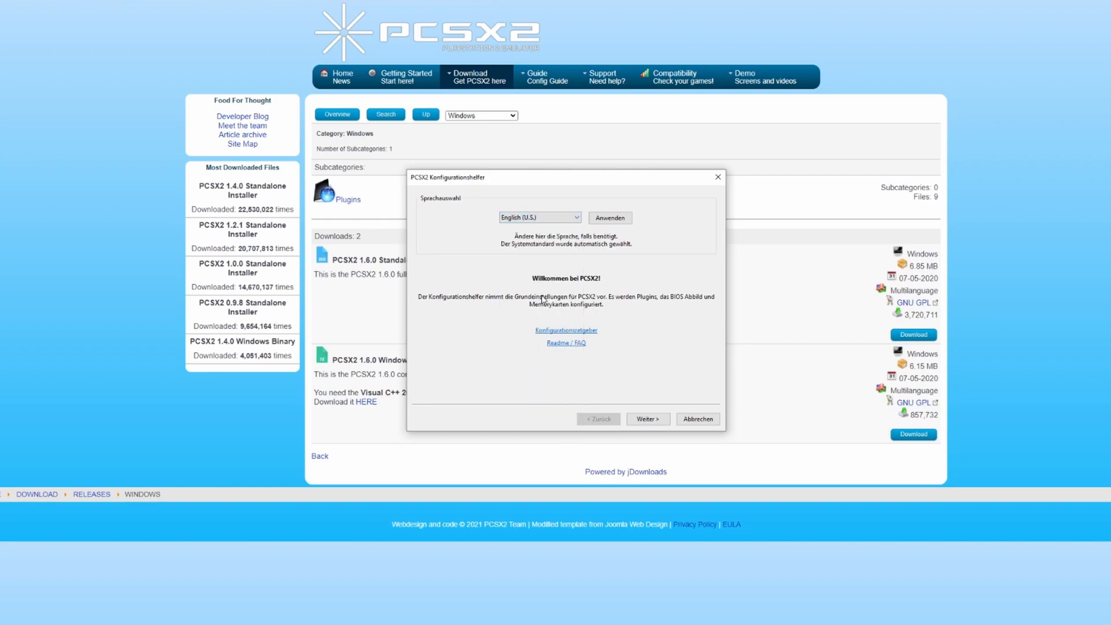
click(609, 218)
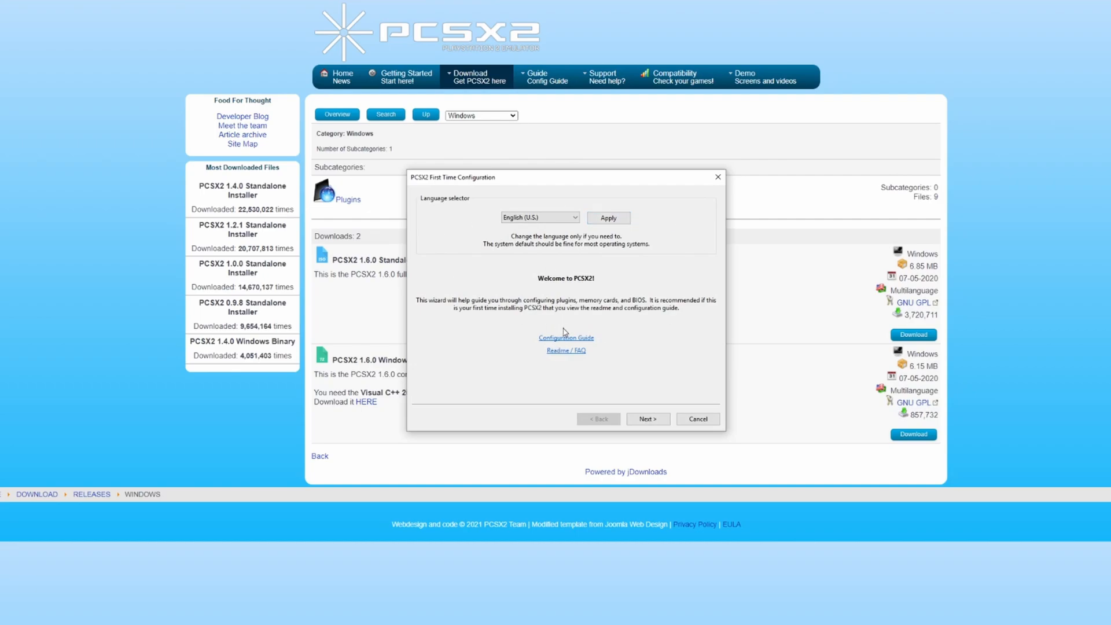
mouse_move(538, 317)
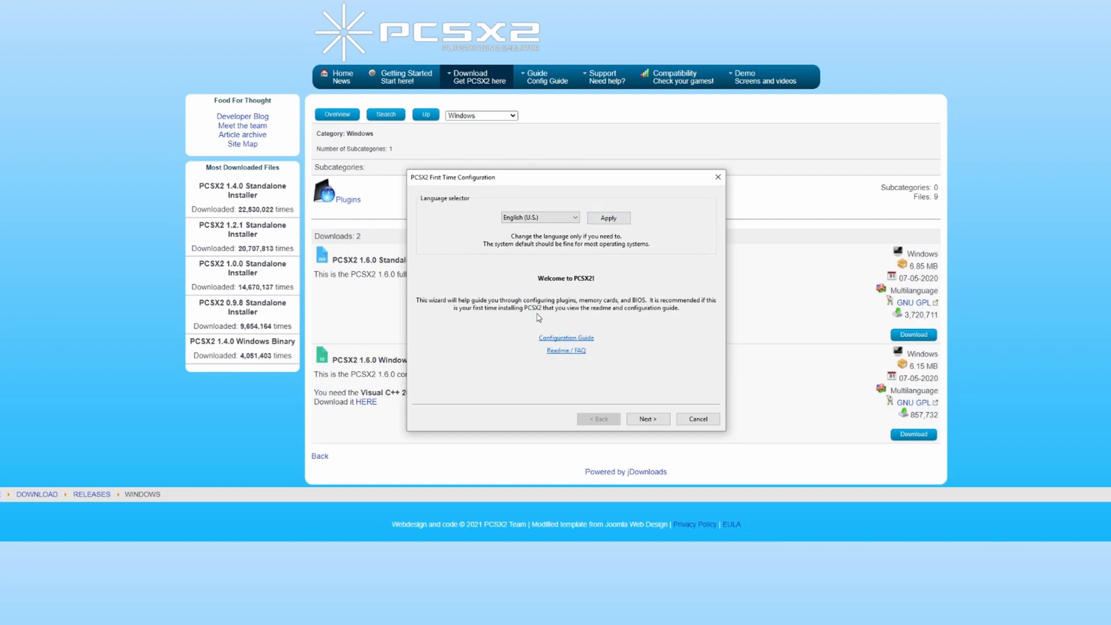
mouse_move(560, 349)
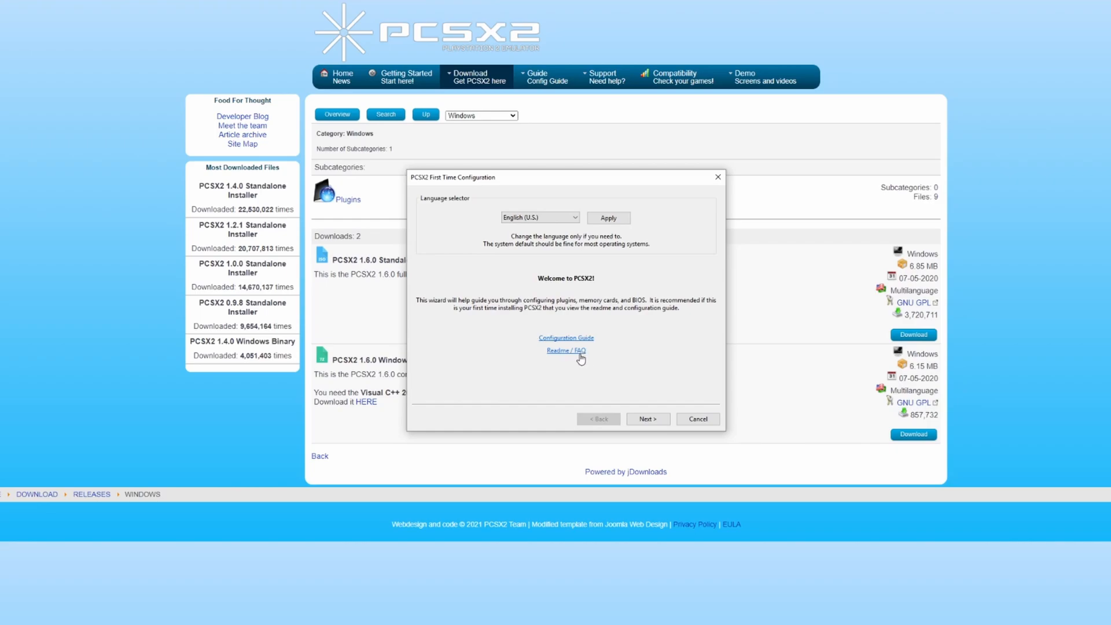
mouse_move(527, 338)
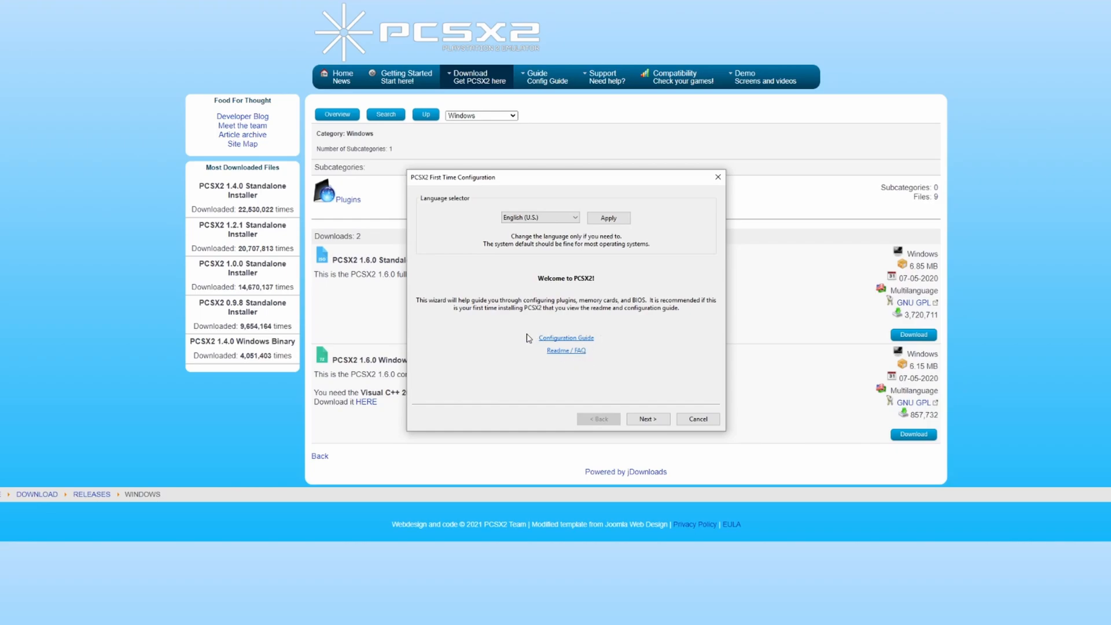
click(646, 419)
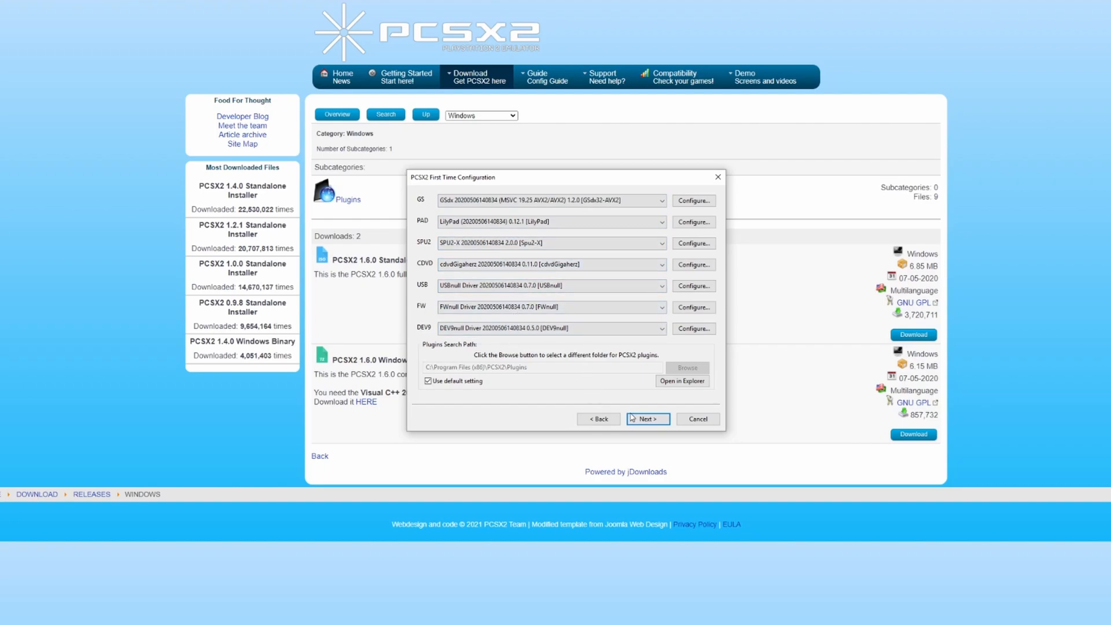
Keep default plugins, refresh the BIOS list to show Europe v01.60, and browse Documents > PCSX2 > bios
click(550, 242)
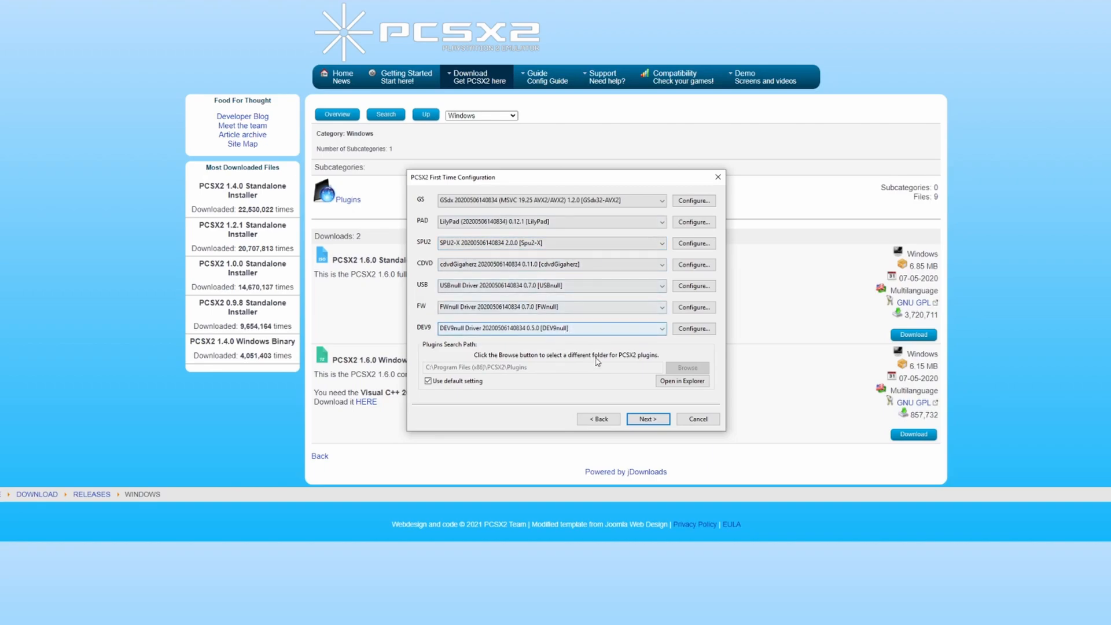
click(645, 419)
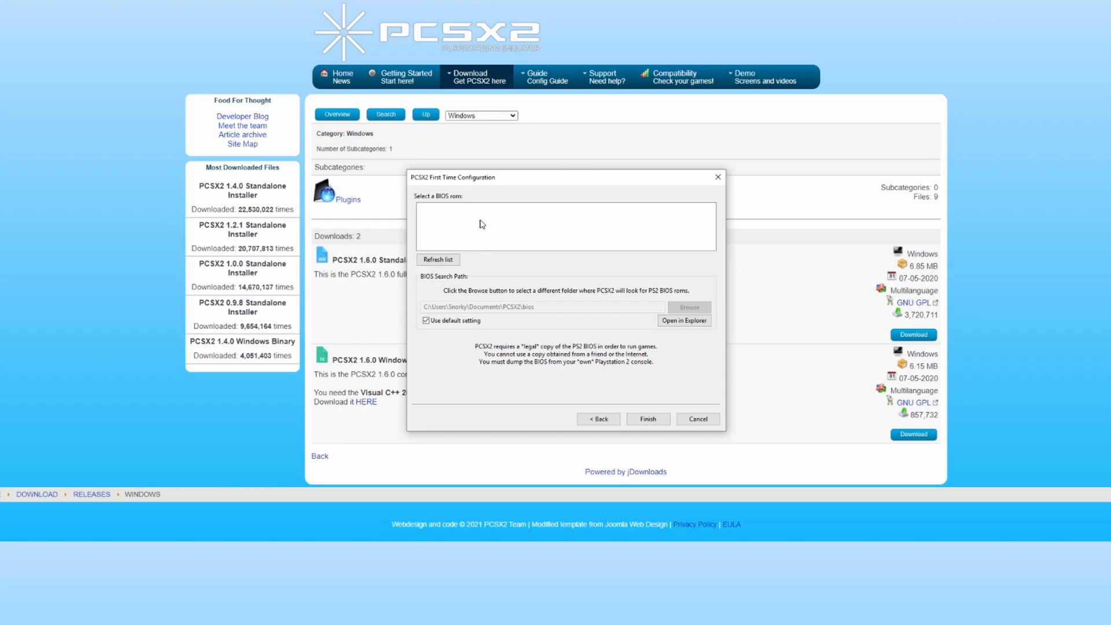
mouse_move(474, 220)
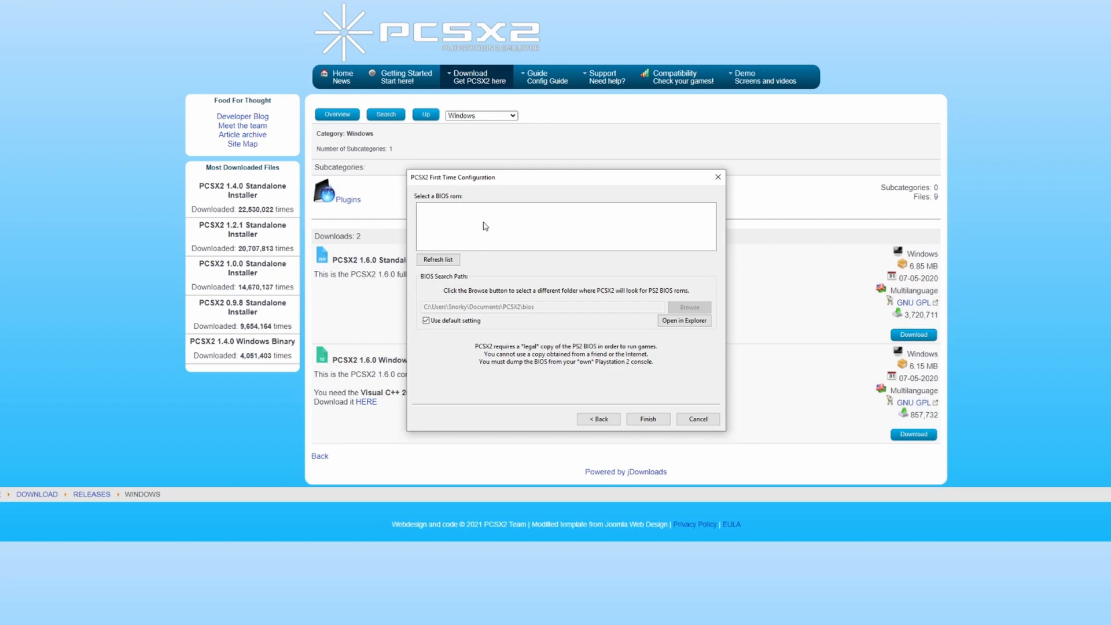
mouse_move(554, 264)
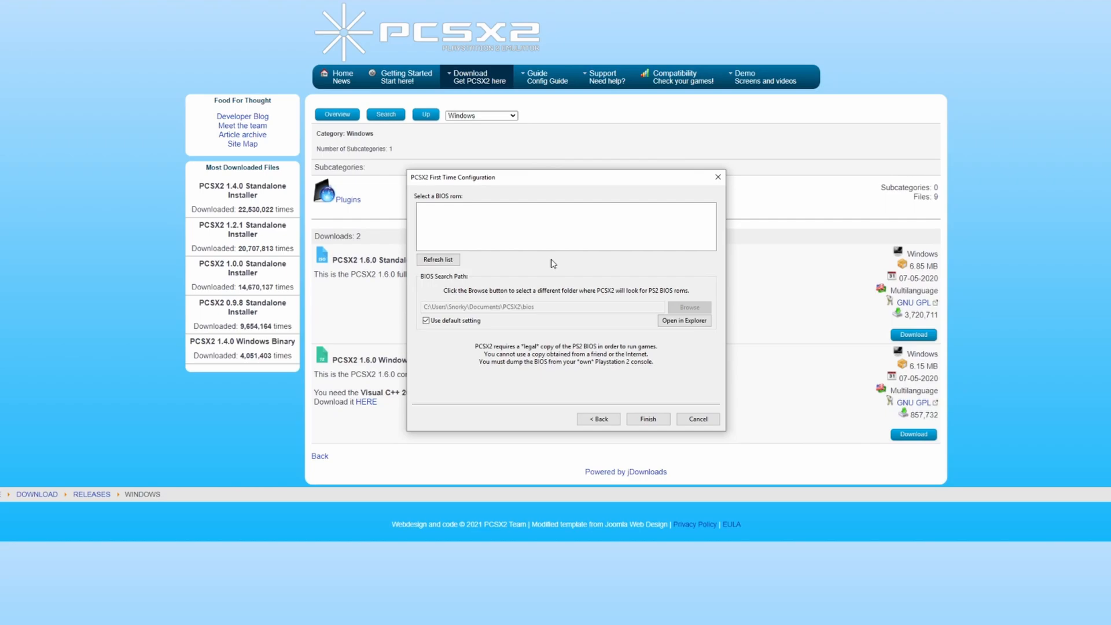
click(684, 321)
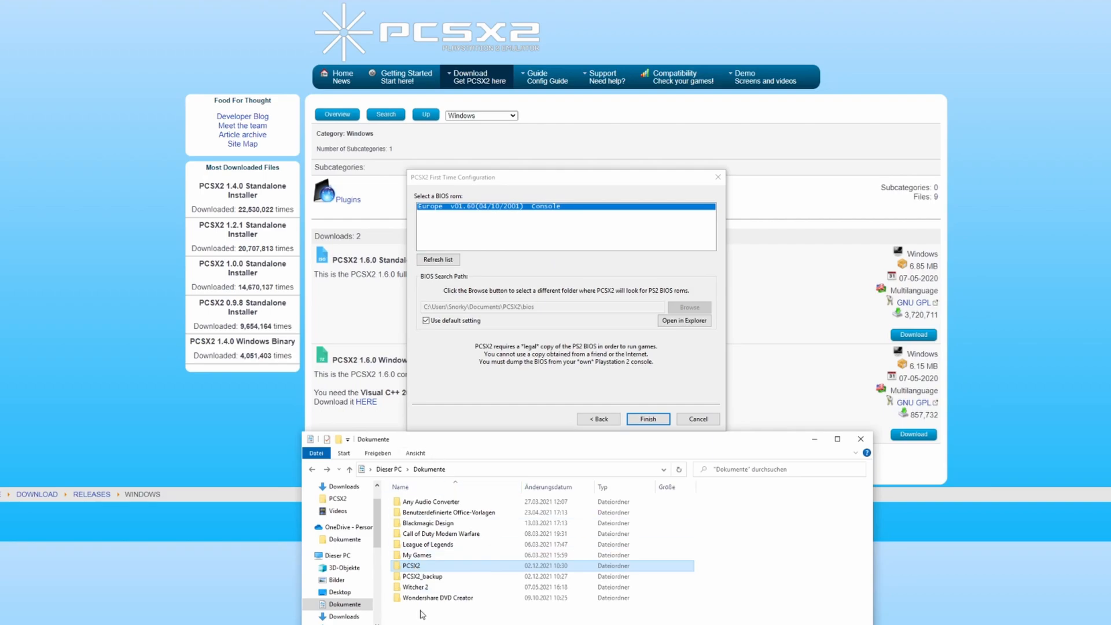
double_click(409, 566)
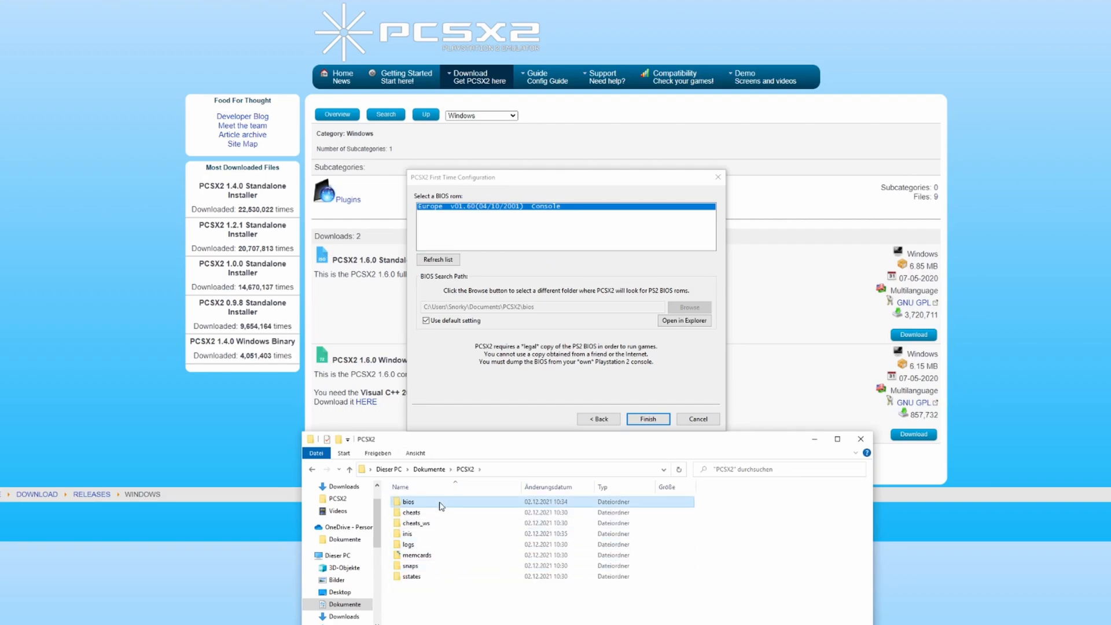
double_click(409, 501)
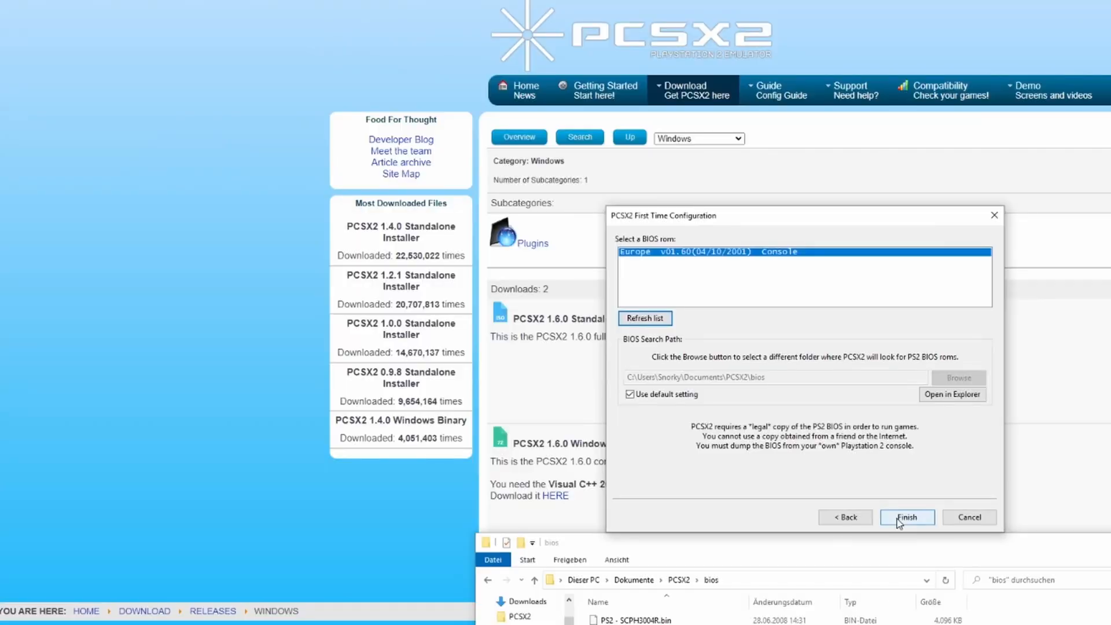
Finish the first-time configuration and bring up Emulation Settings from the Config menu
click(907, 517)
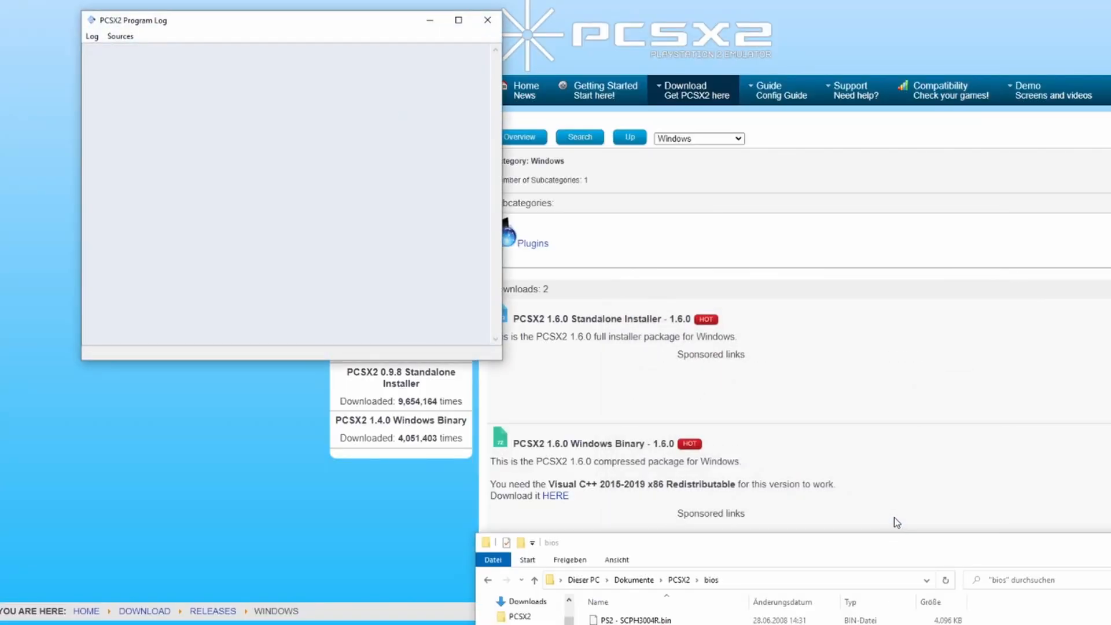
click(397, 110)
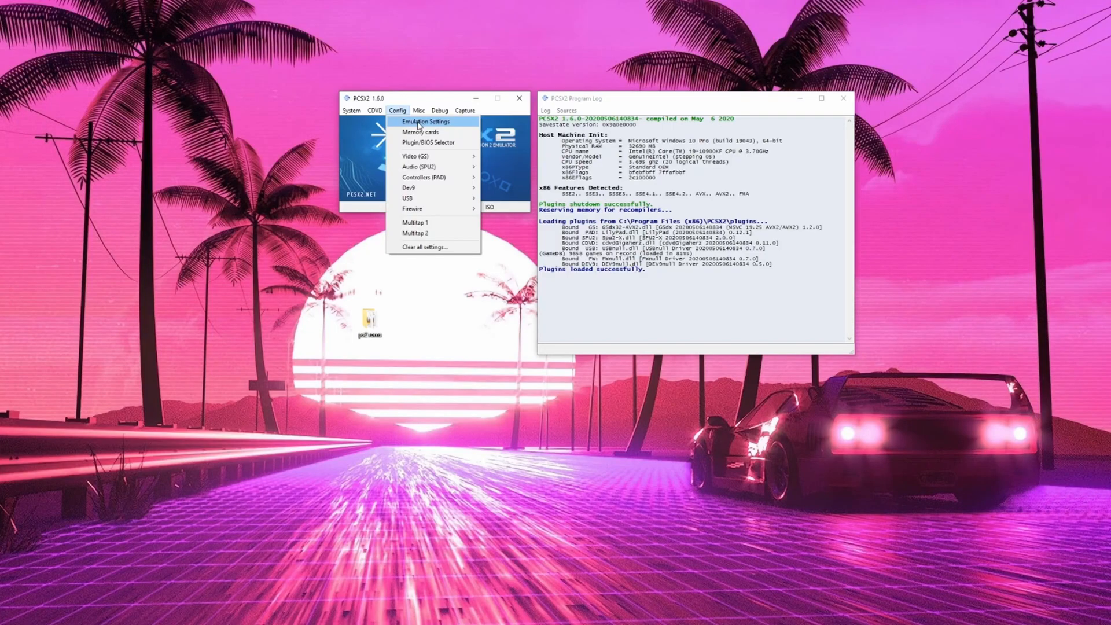
click(425, 121)
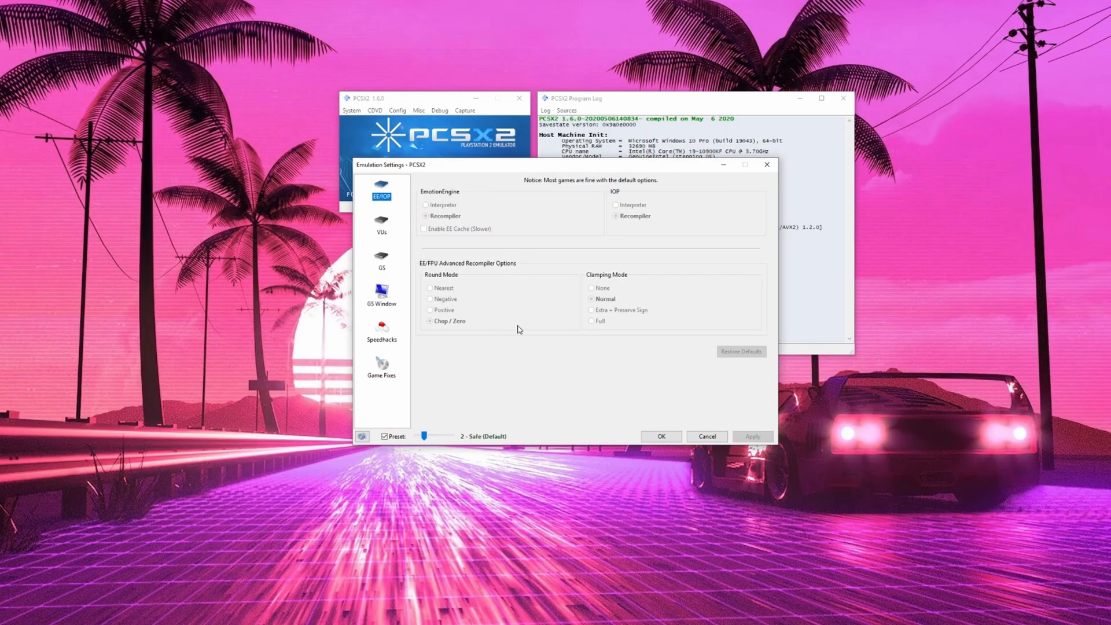
Enable the MTVU (Multi-Threaded microVU) speedhack and confirm the emulation settings
click(381, 334)
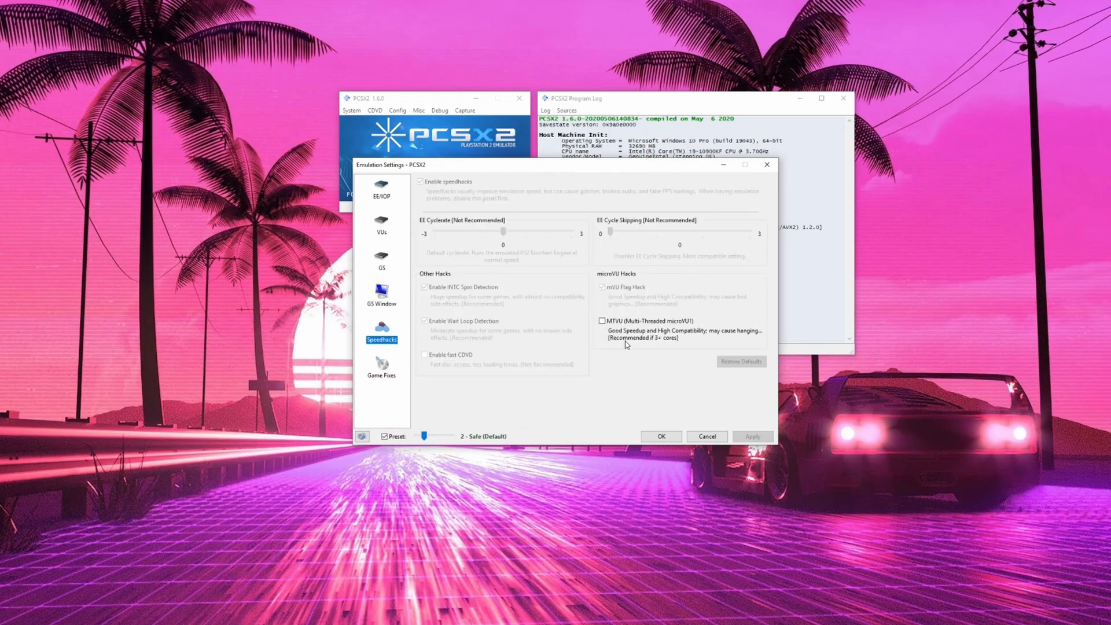
mouse_move(659, 339)
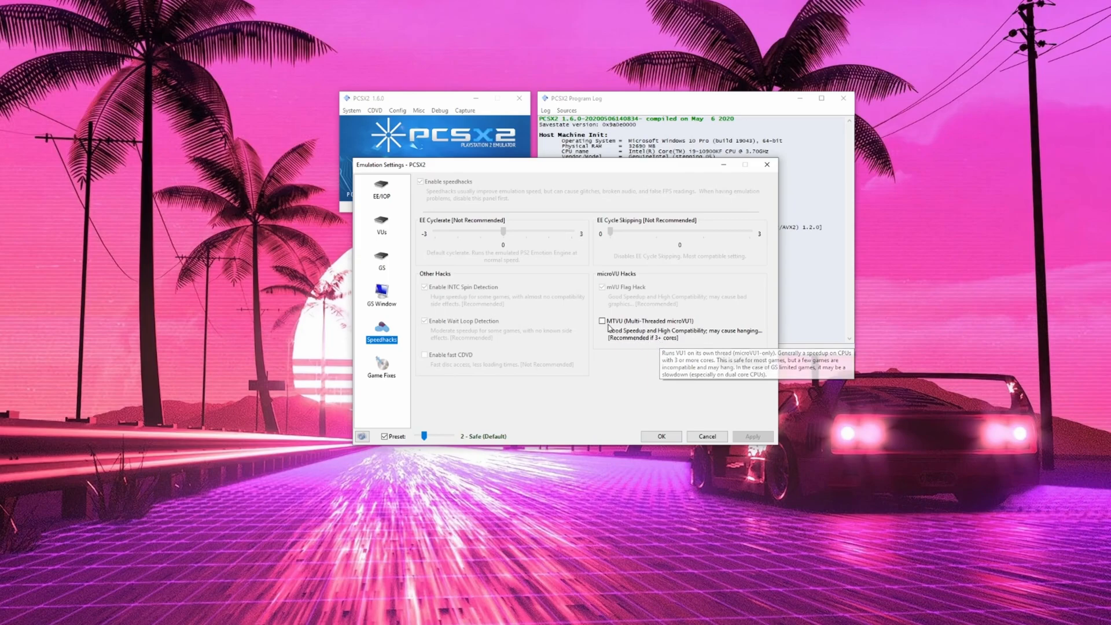
click(602, 321)
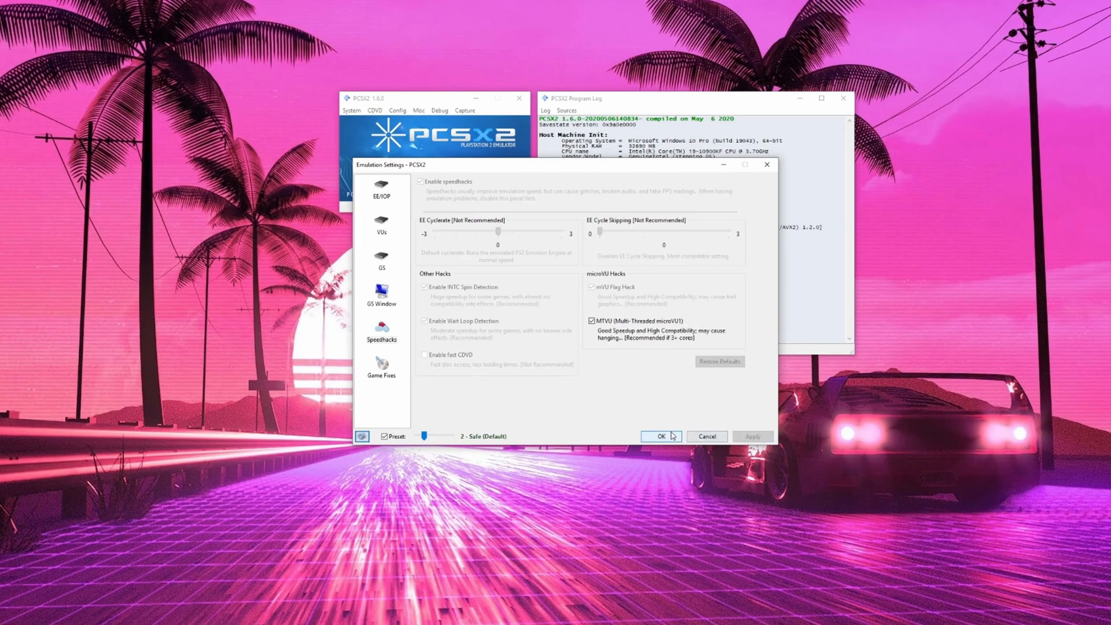
click(657, 436)
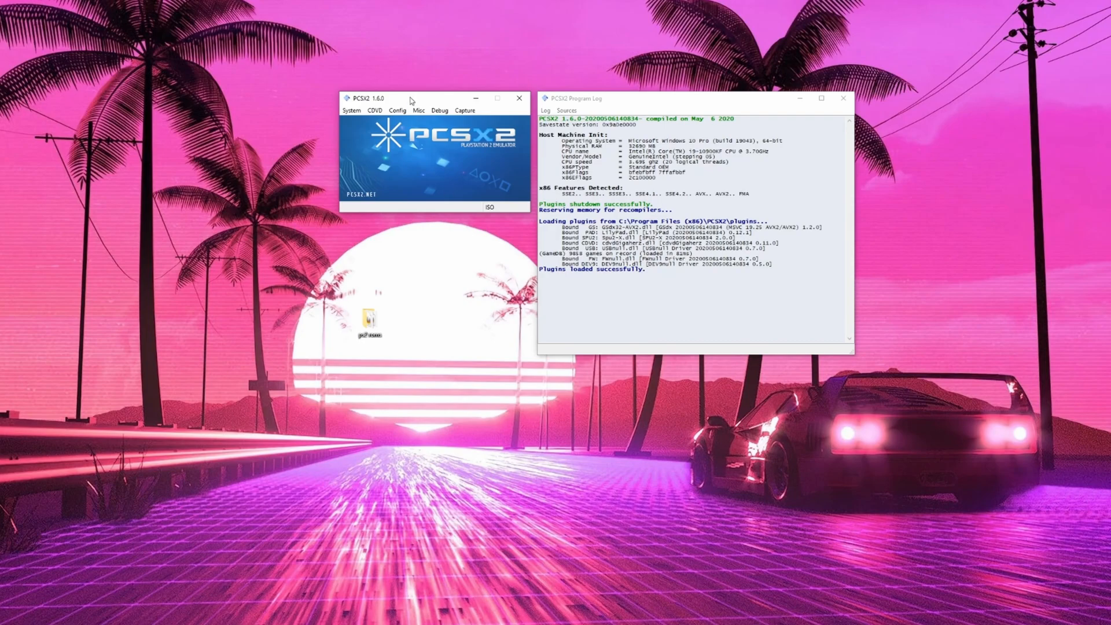
Set GSdx's Internal Resolution to 8x Native (~2880p) via Video (GS) Plugin Settings
click(397, 110)
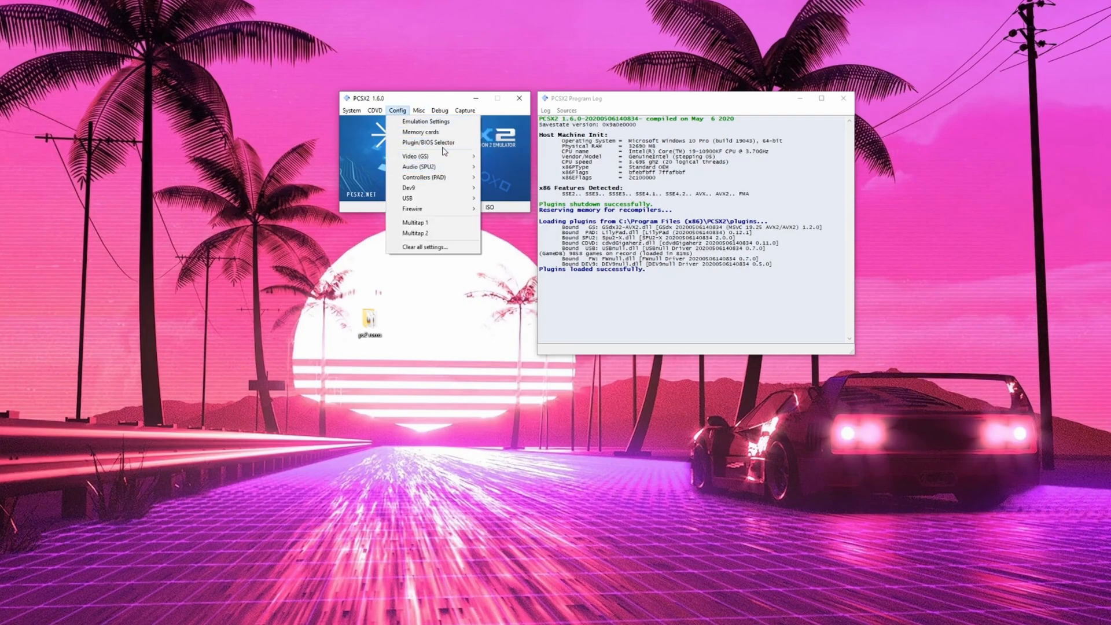
mouse_move(417, 157)
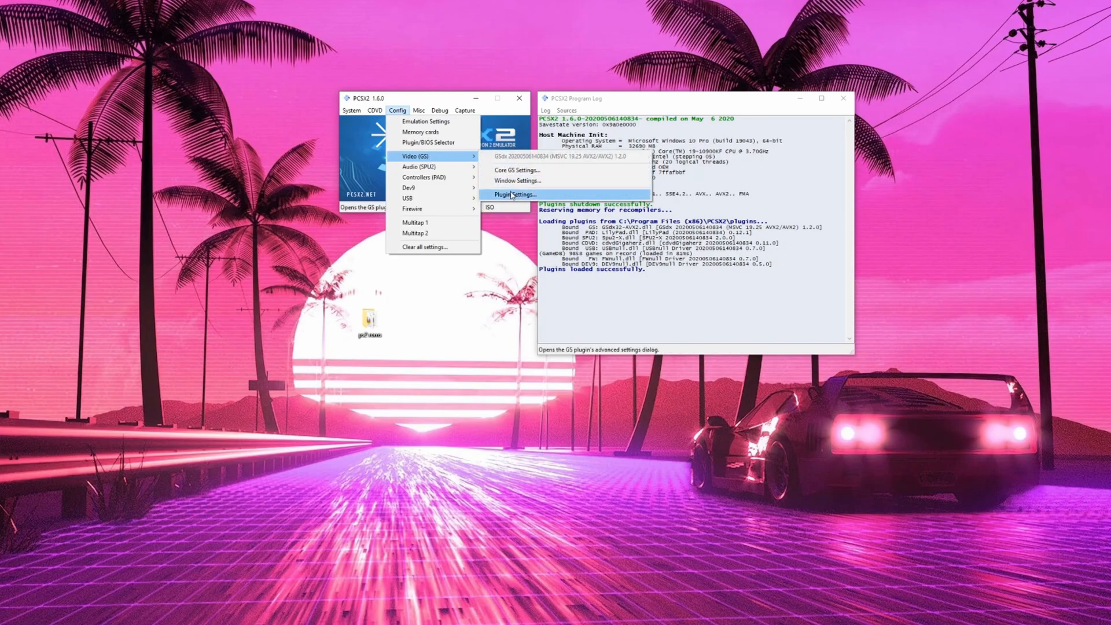
click(511, 195)
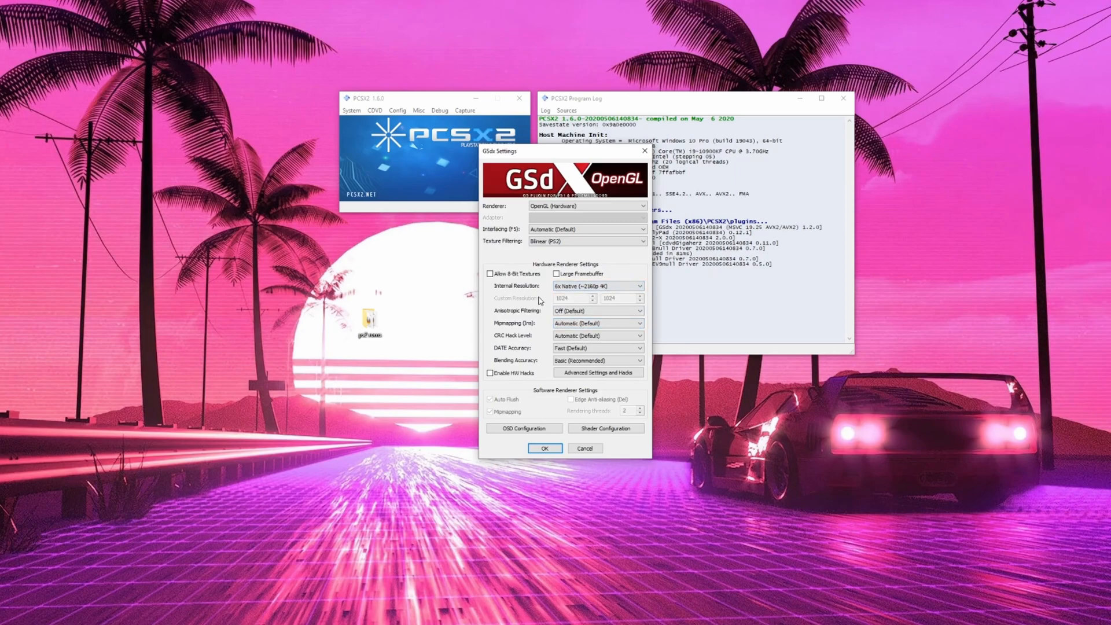
mouse_move(561, 315)
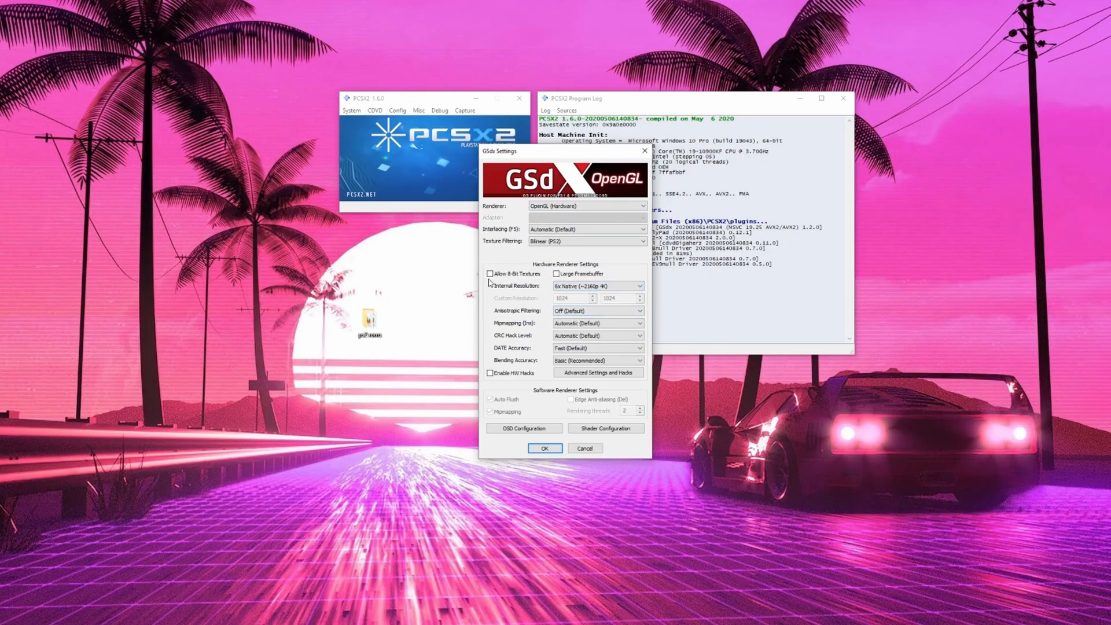
click(598, 286)
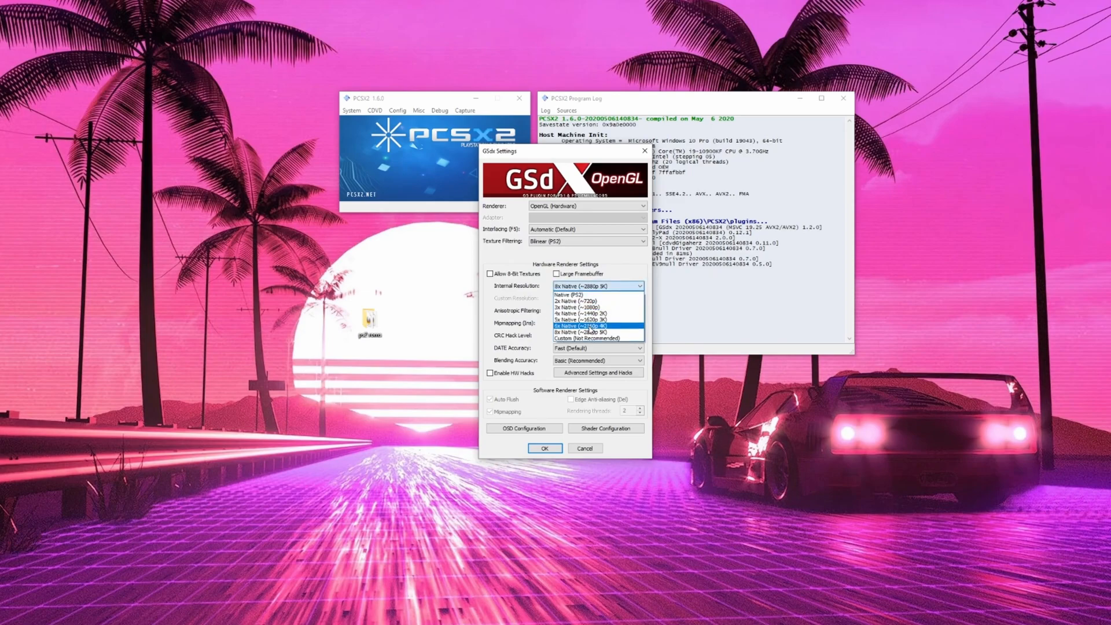
click(588, 329)
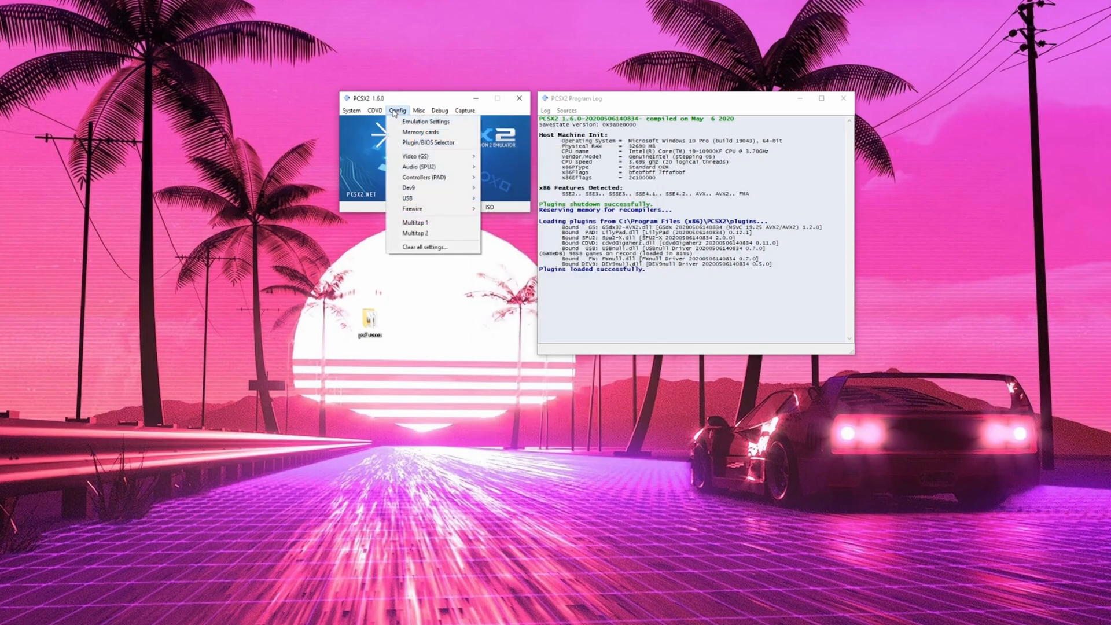
mouse_move(425, 176)
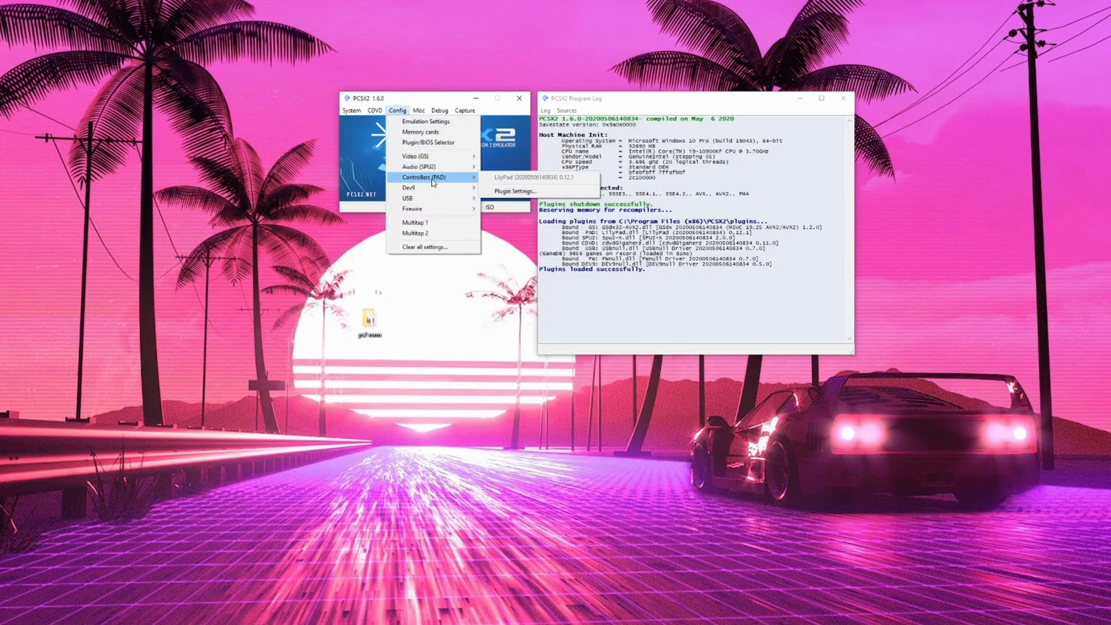
mouse_move(501, 189)
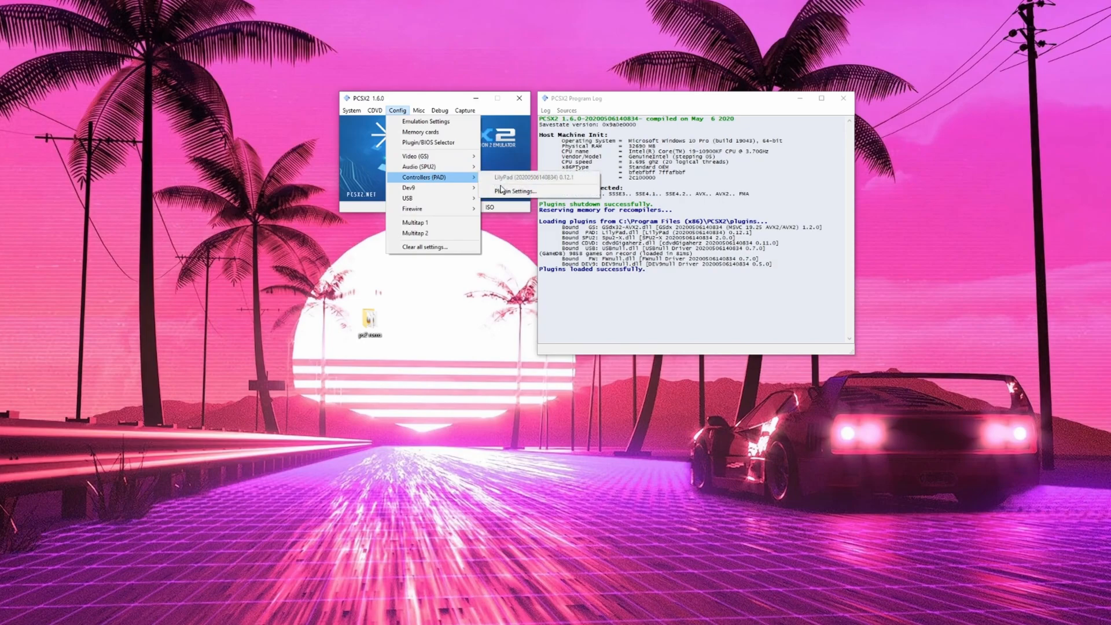
Review LilyPad's General settings with Pad 1 and Pad 2 as DualShock 2 and confirm them
click(512, 190)
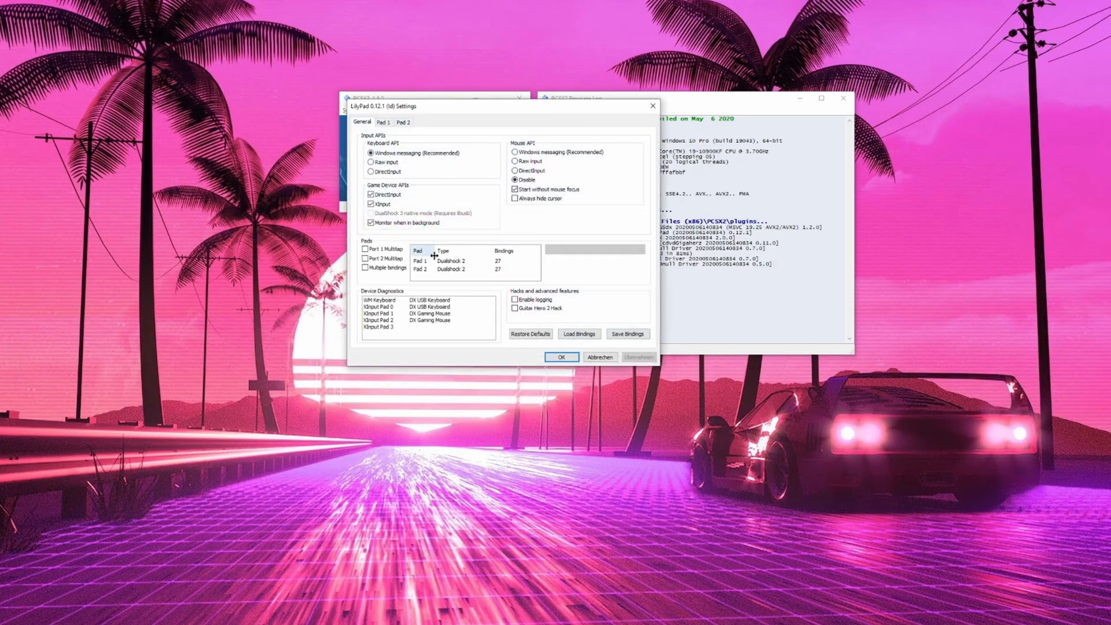
click(384, 122)
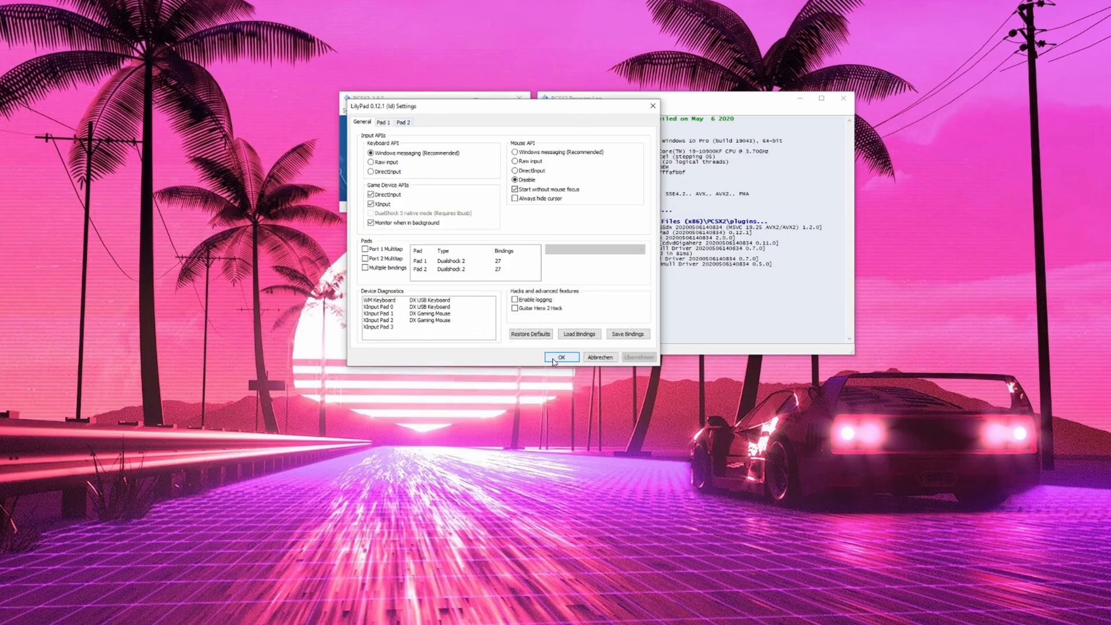
click(561, 356)
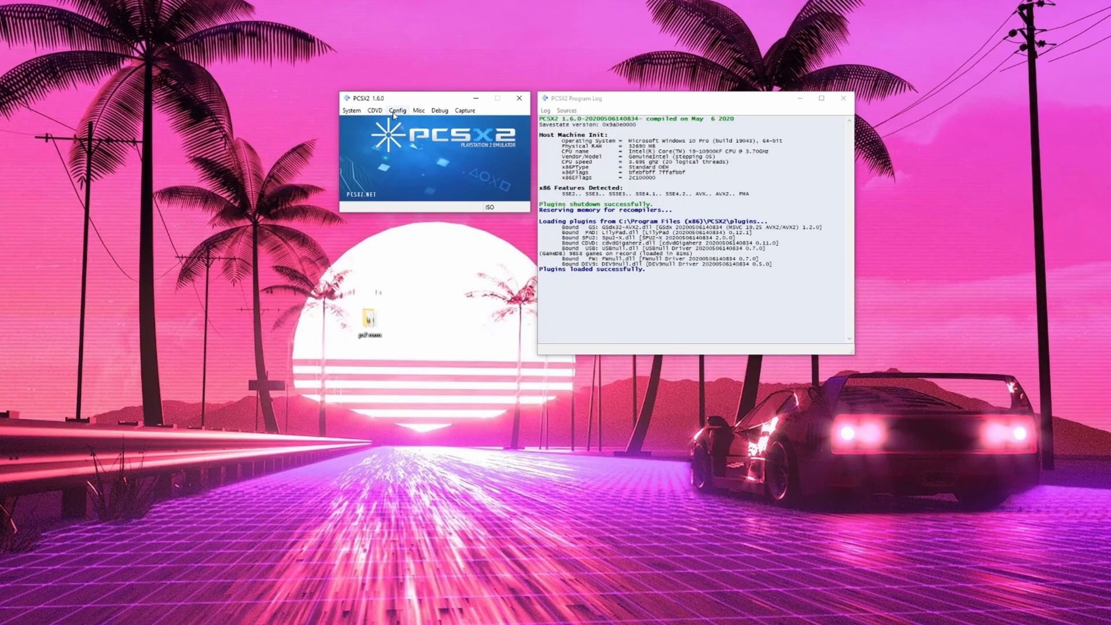
Review SPU2-X audio settings with XAudio 2 output and TimeStretch sync and confirm them
click(396, 109)
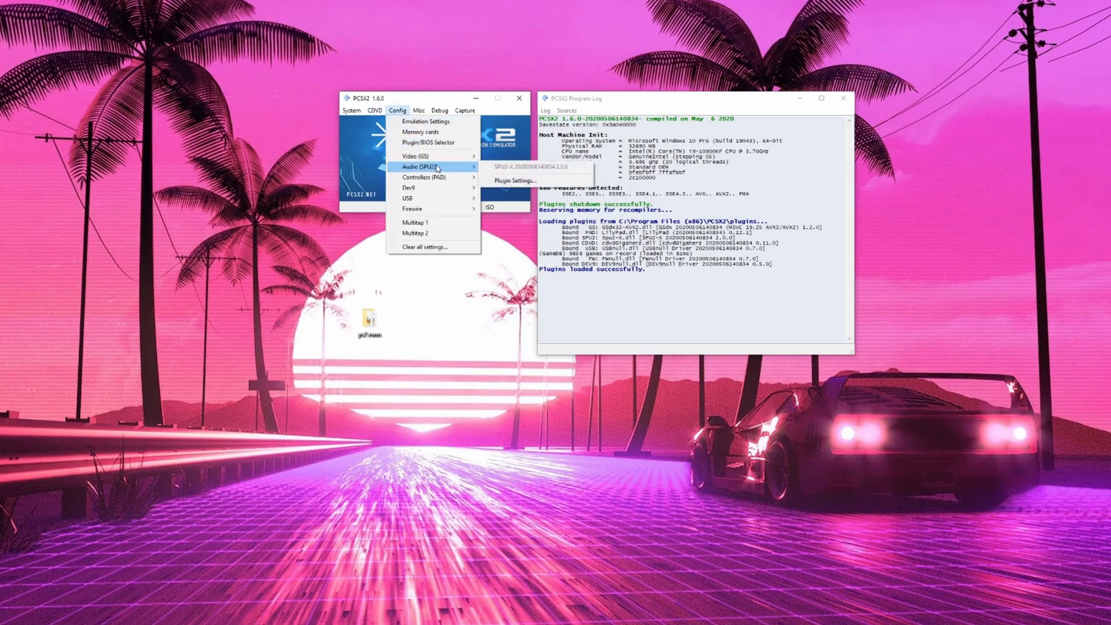
click(512, 180)
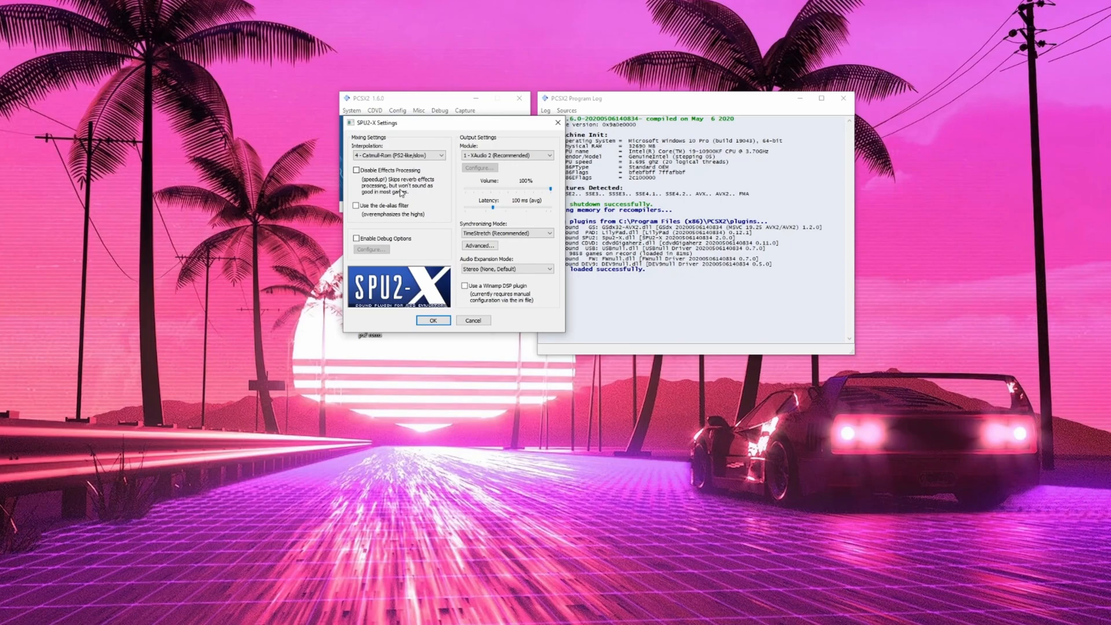
mouse_move(491, 224)
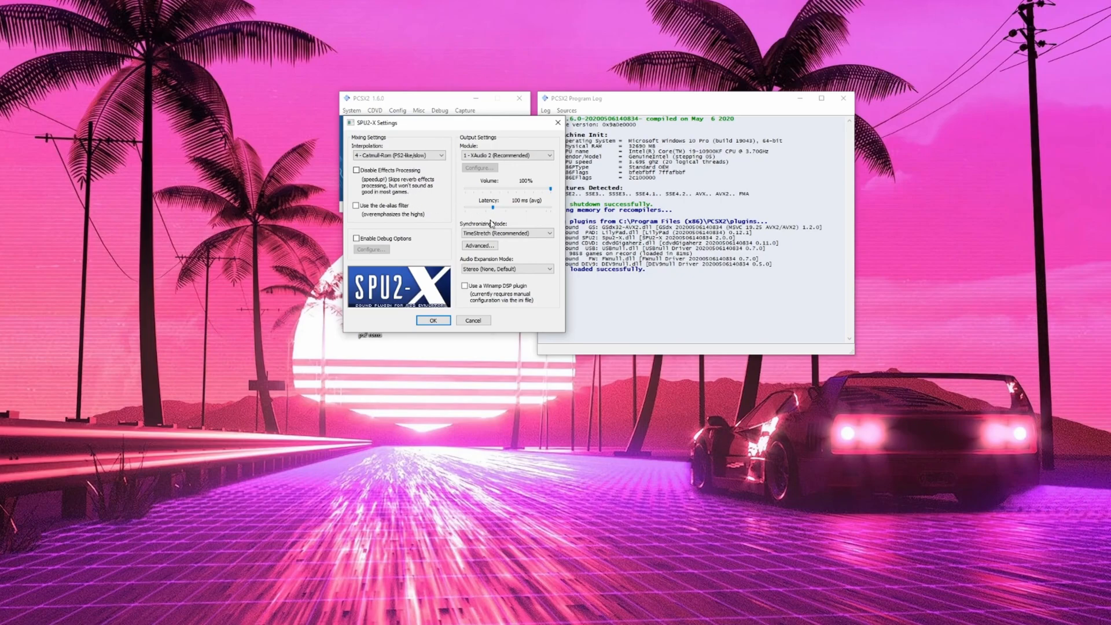
click(433, 321)
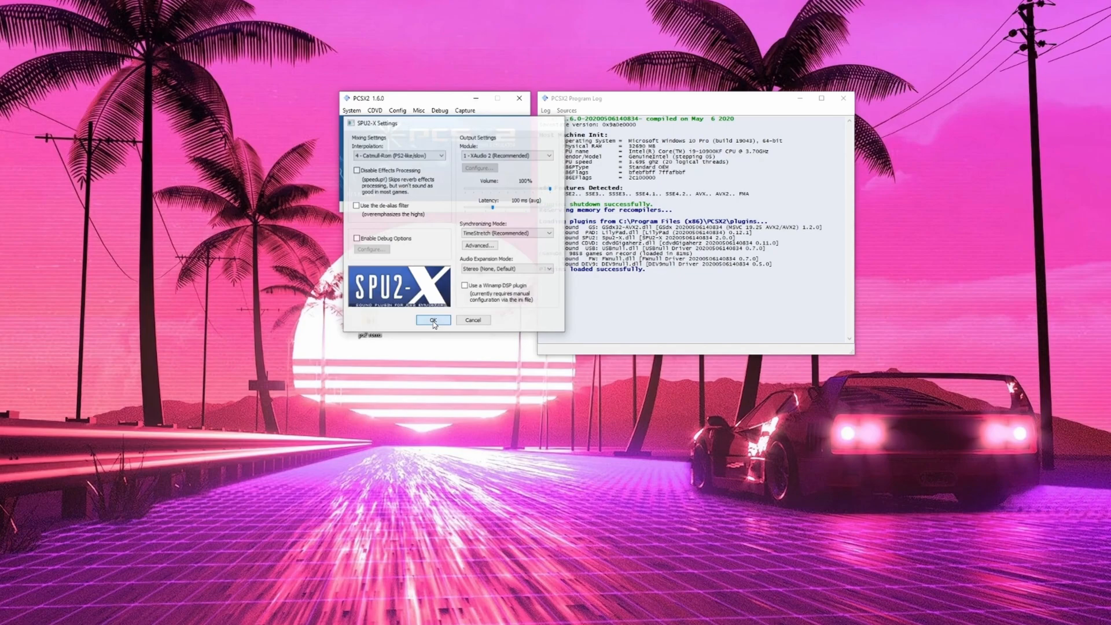
click(432, 319)
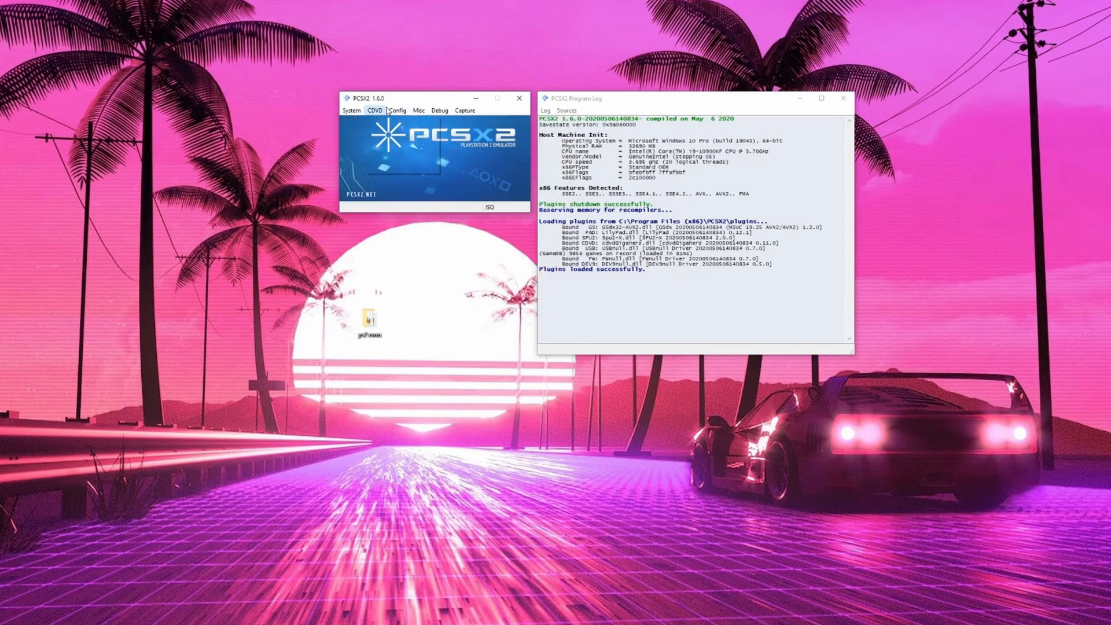
Browse for the game image via CDVD > ISO Selector and select cod.iso as the disc
click(375, 110)
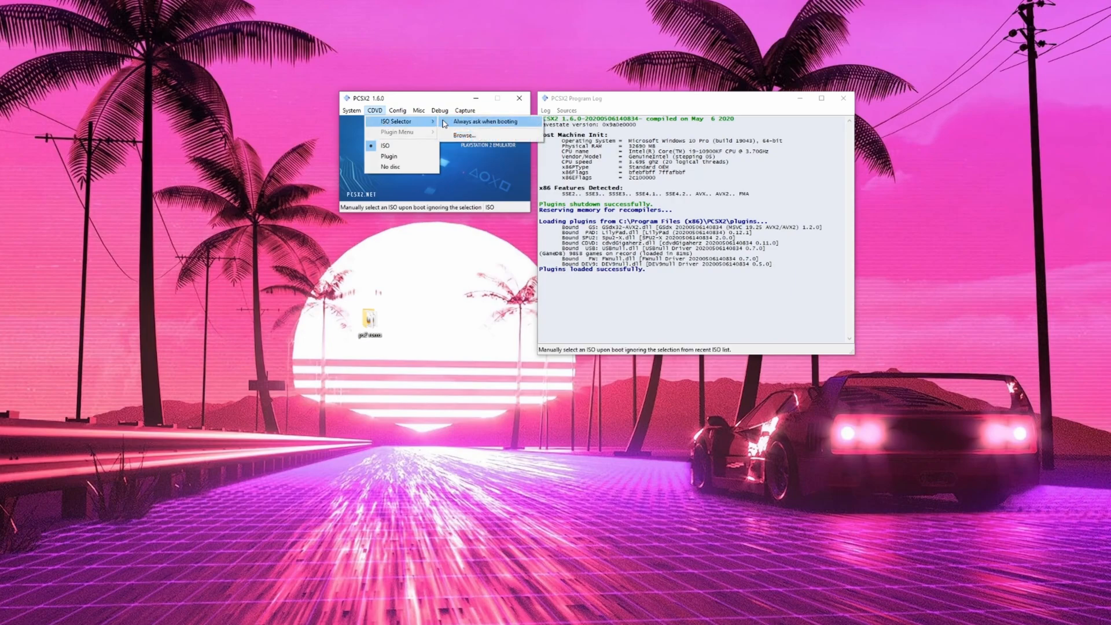
mouse_move(462, 135)
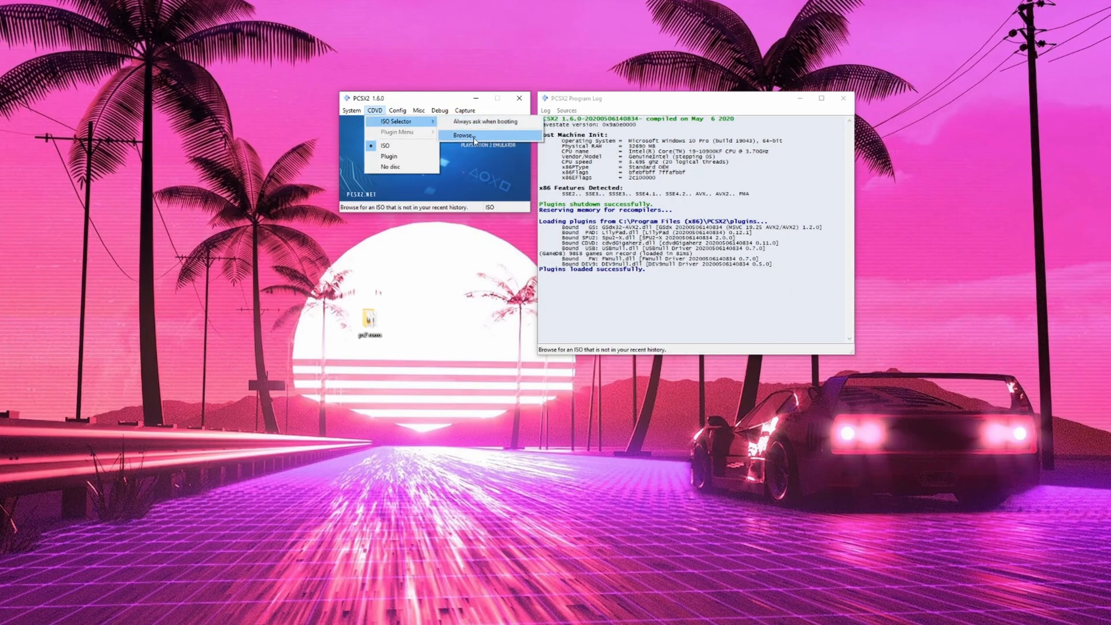
click(461, 135)
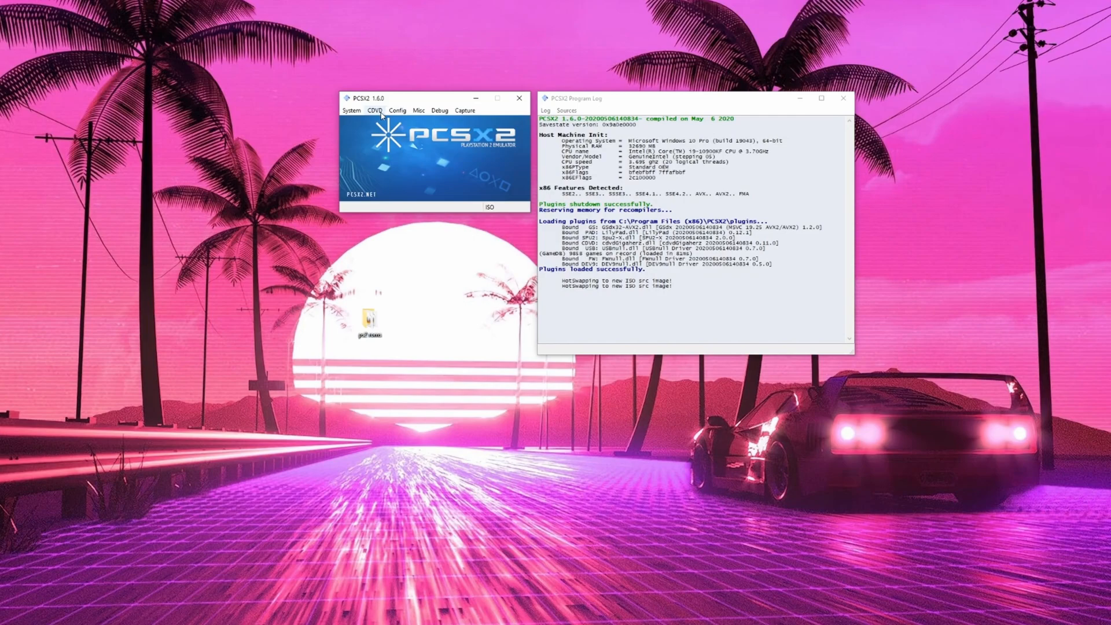
click(374, 110)
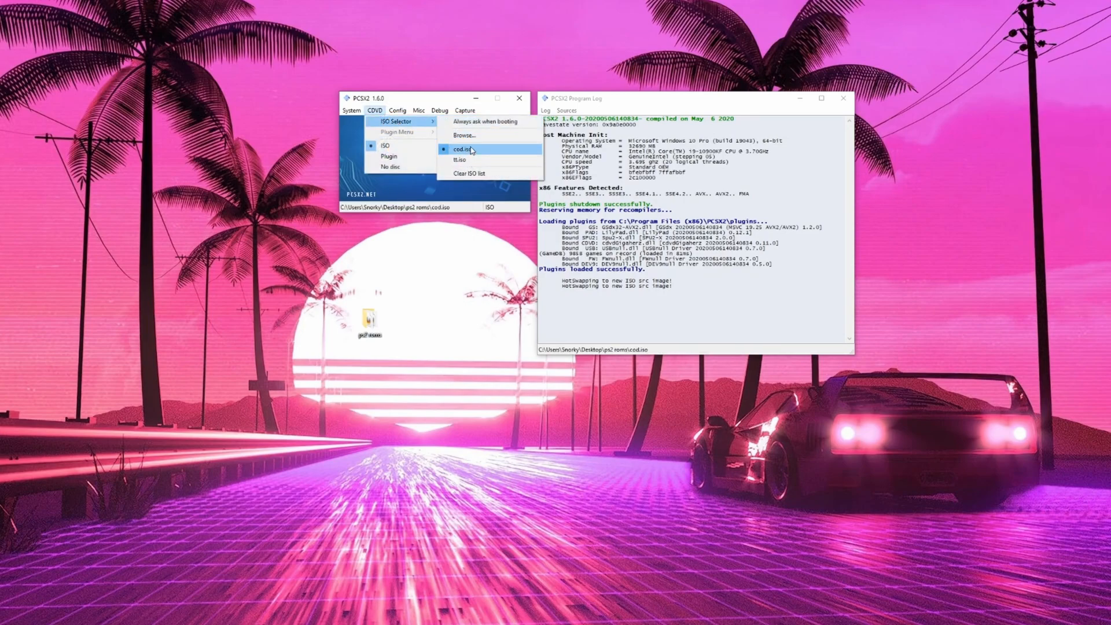
click(461, 149)
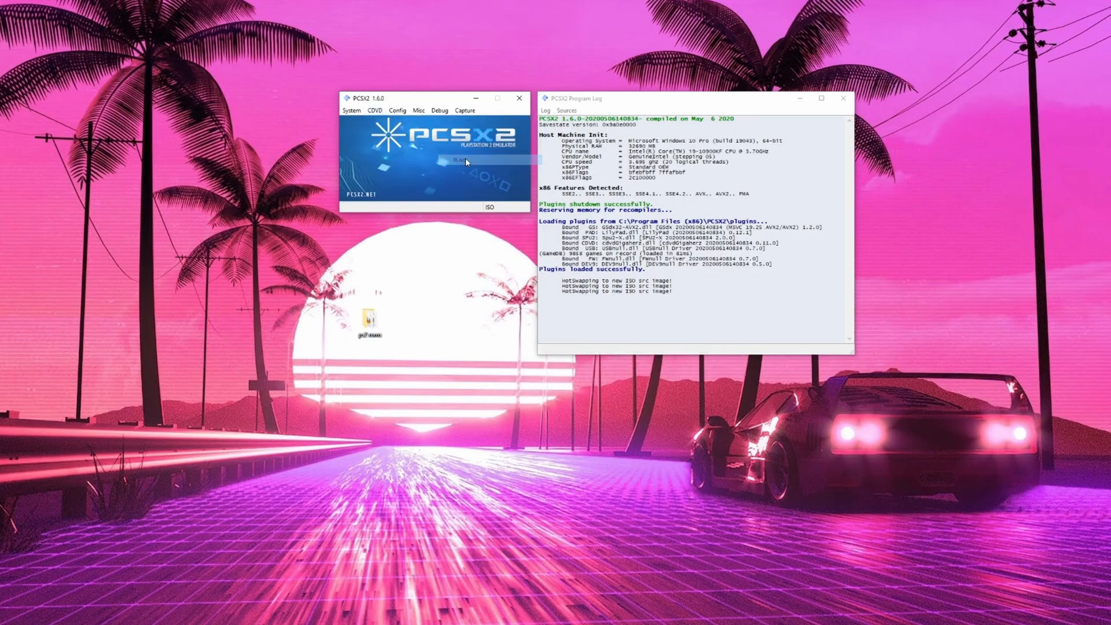
Boot the selected game ISO in full mode via the System menu
click(351, 110)
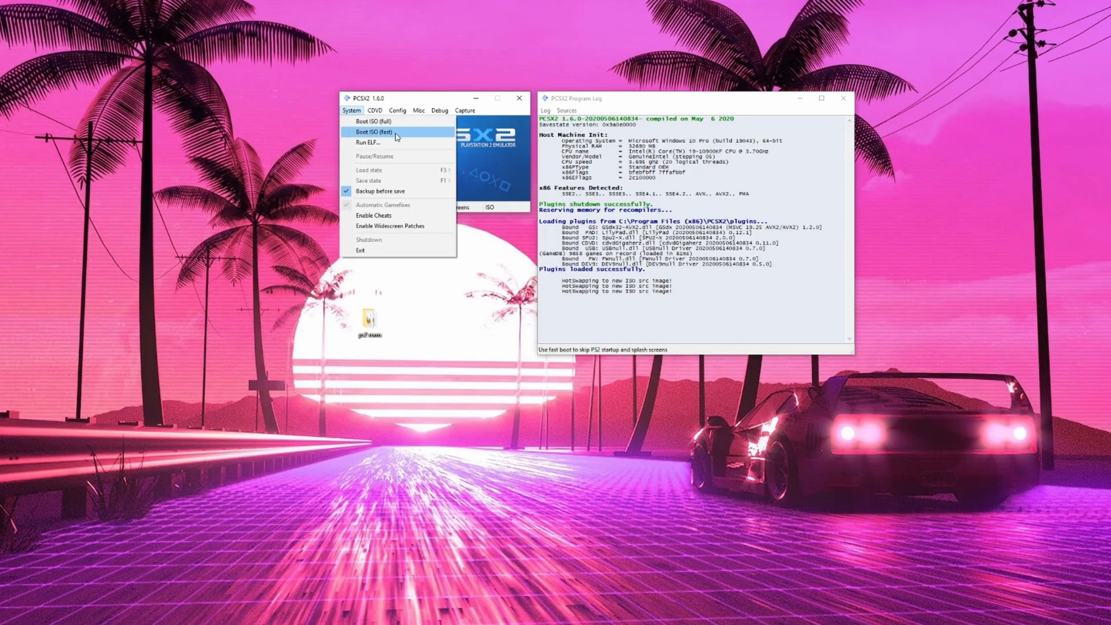
mouse_move(373, 121)
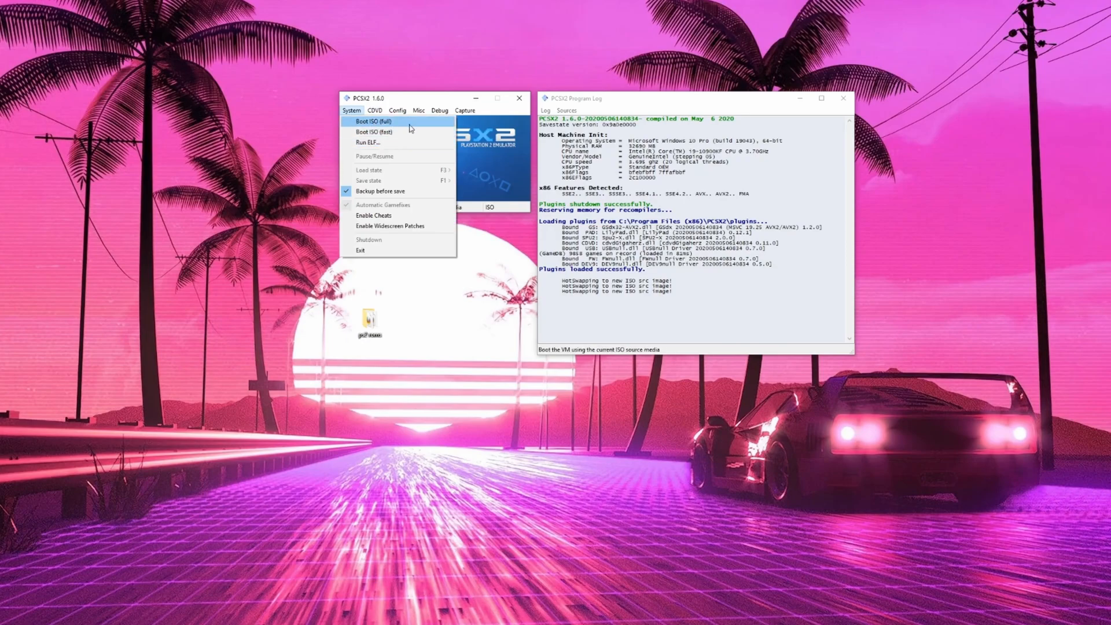
click(375, 122)
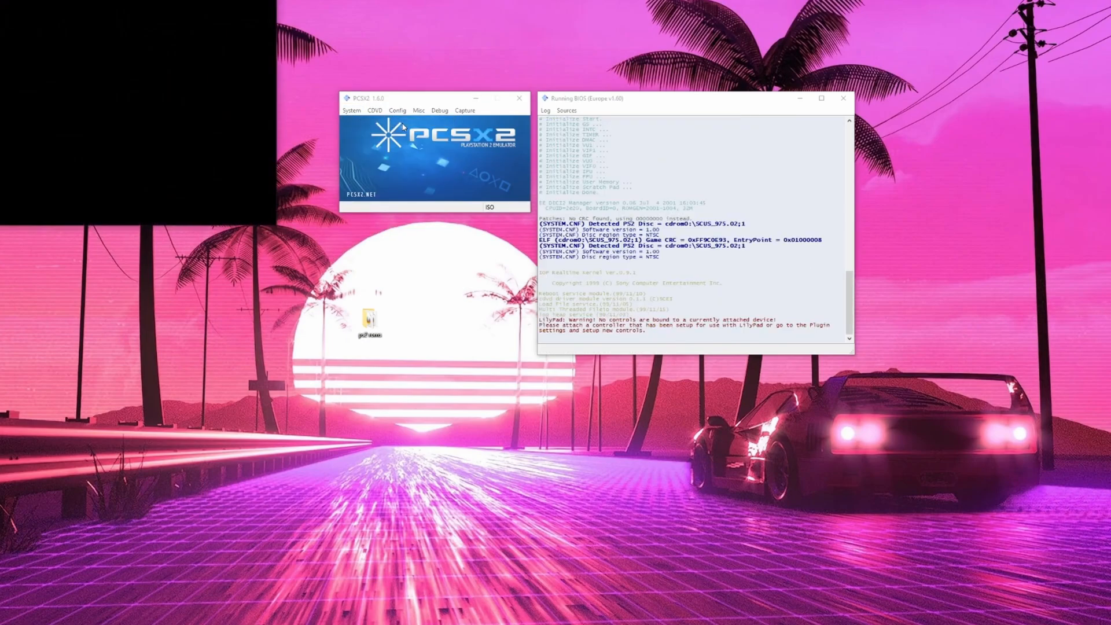